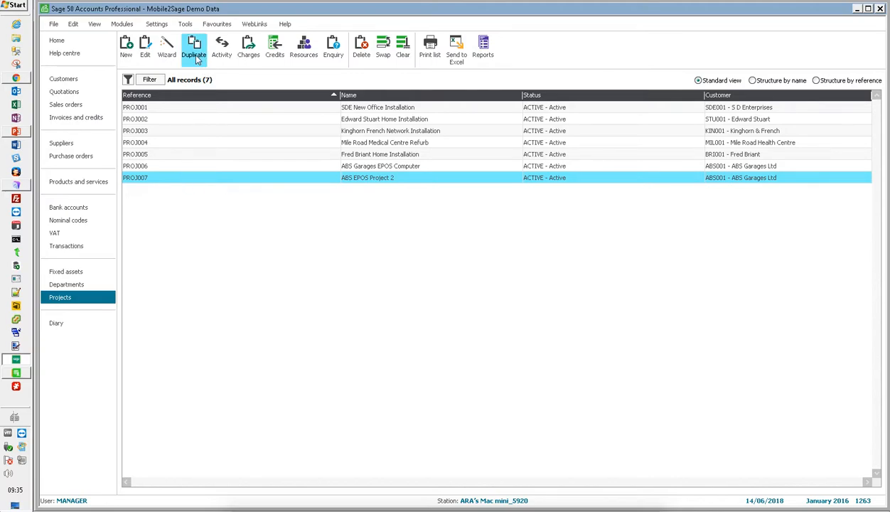
Give the duplicated project reference PROJ008 and name ABS EPOS 3, save it and close the record.
left_click(194, 45)
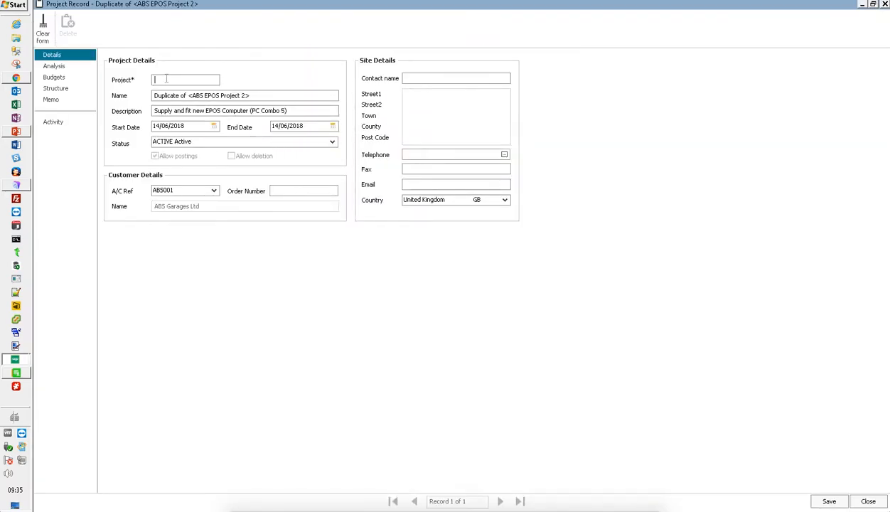
type("PROJ008")
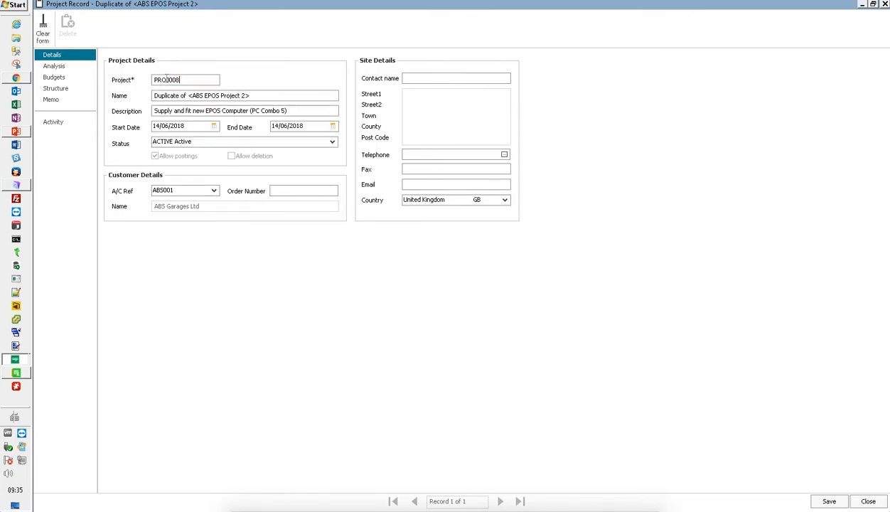
triple_click(245, 95)
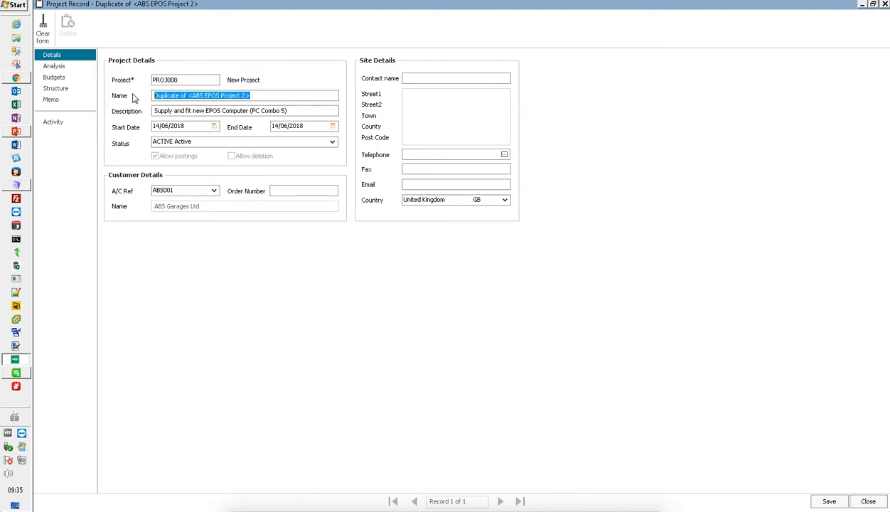
type("ABS EPOS")
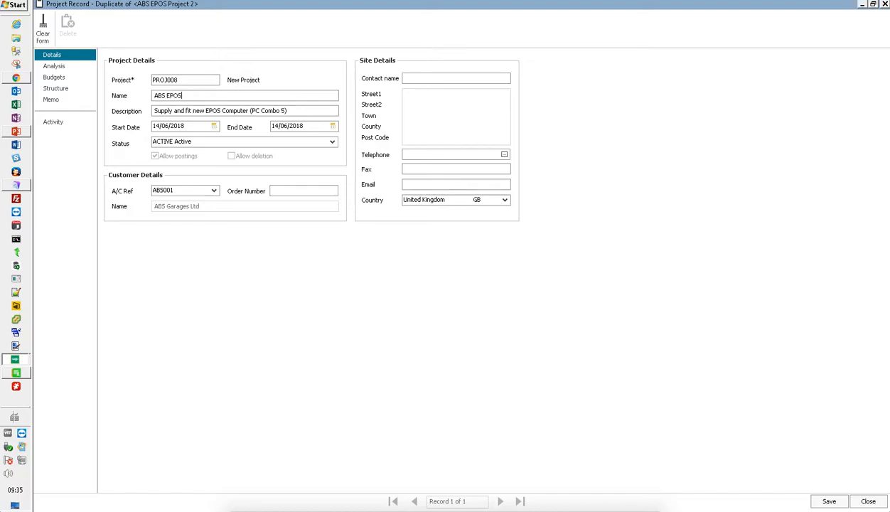
type("3")
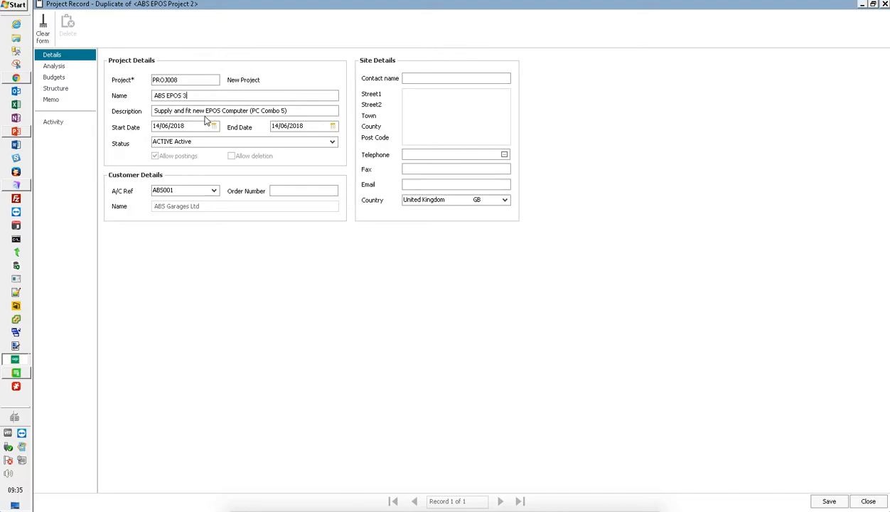
left_click(42, 34)
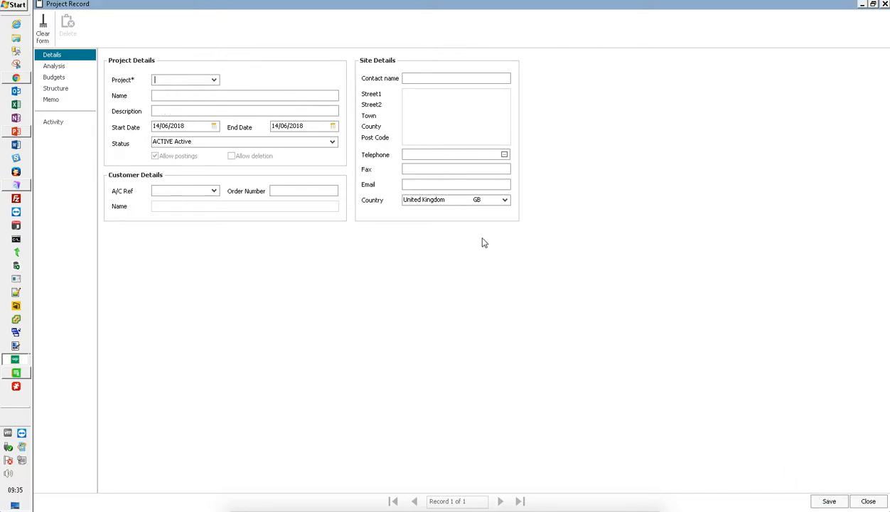
left_click(867, 500)
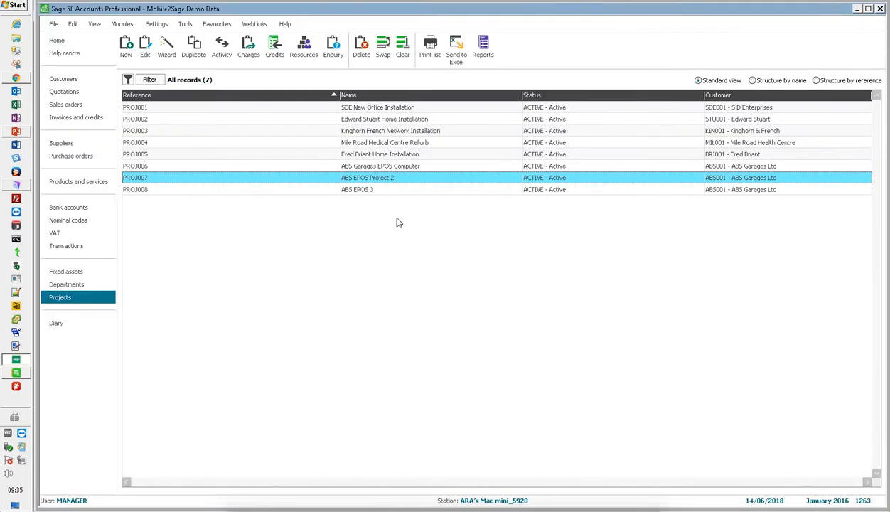
mouse_move(196, 248)
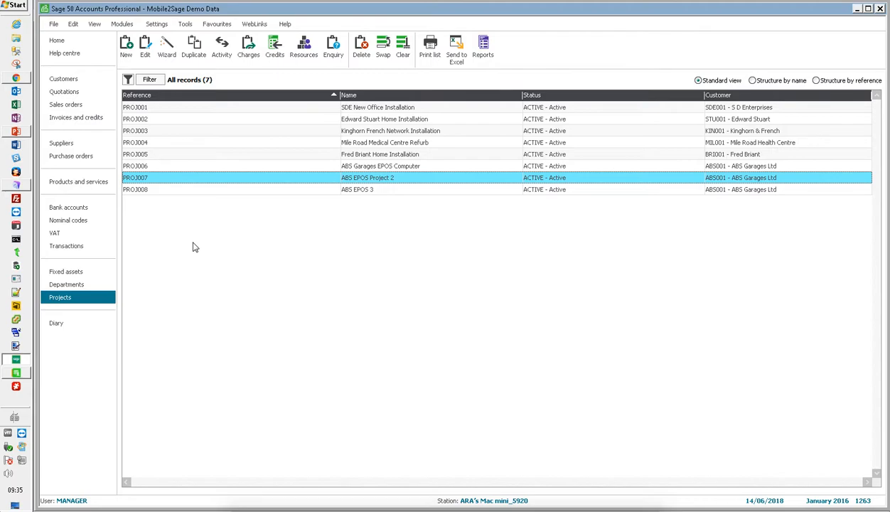
mouse_move(198, 247)
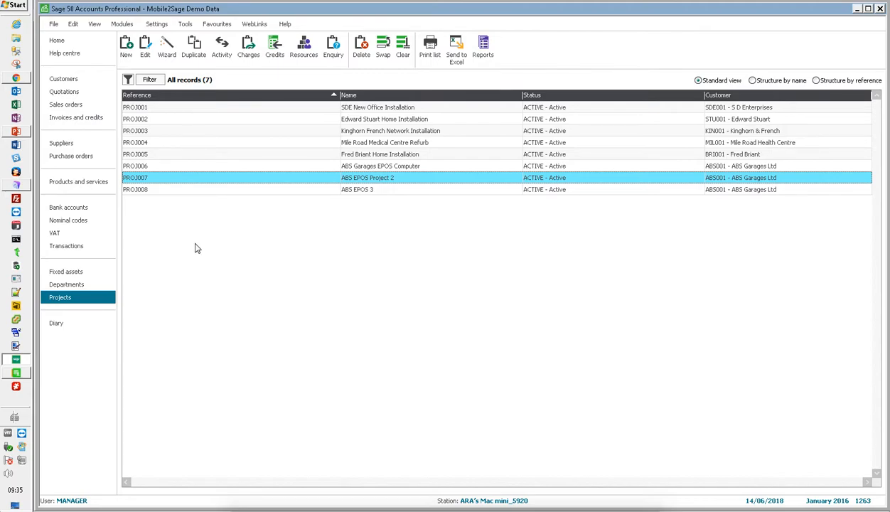
mouse_move(11, 184)
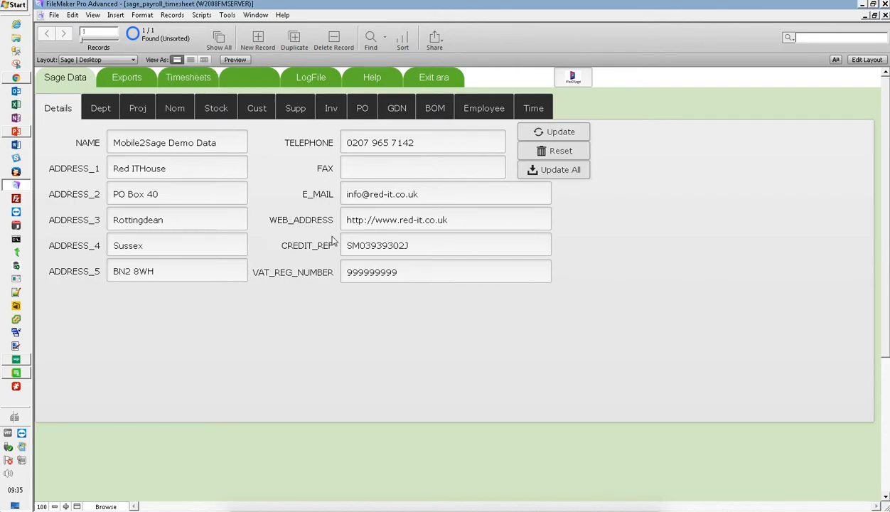
Update the Sage project list so PROJ008 ABS EPOS 3 is downloaded, acknowledging the success message.
left_click(137, 108)
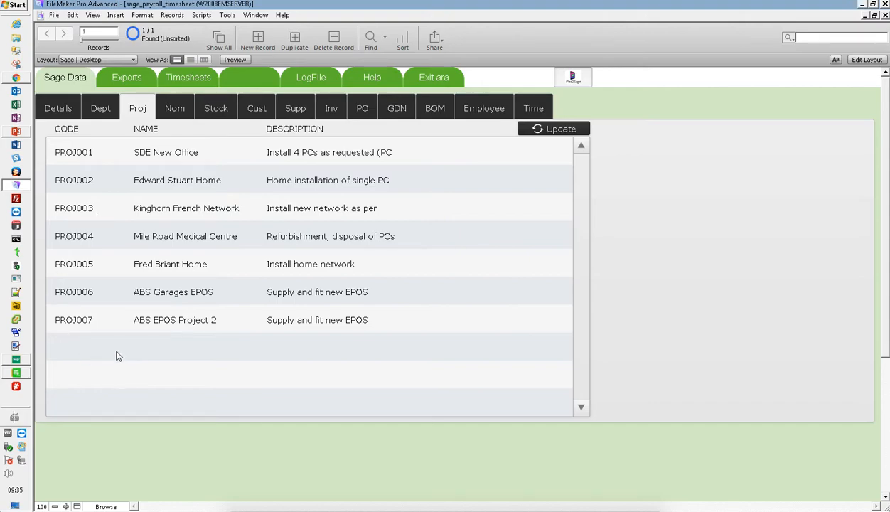
left_click(57, 108)
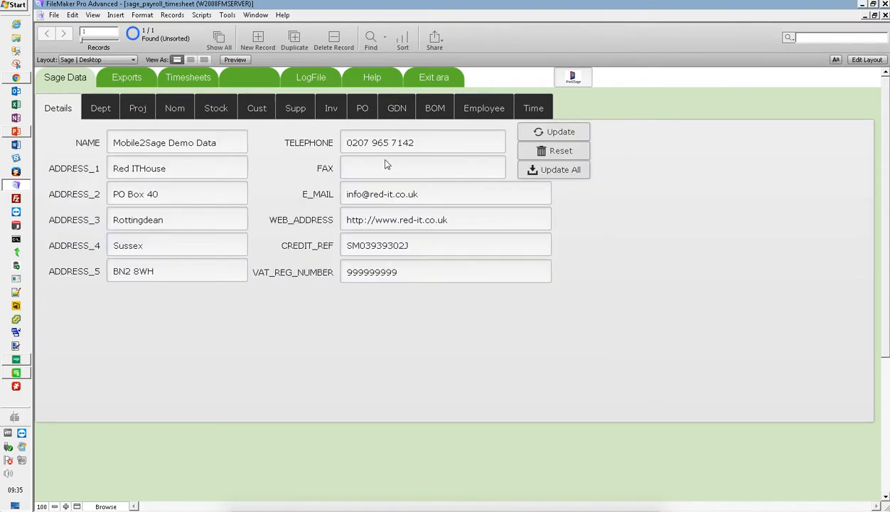
left_click(136, 108)
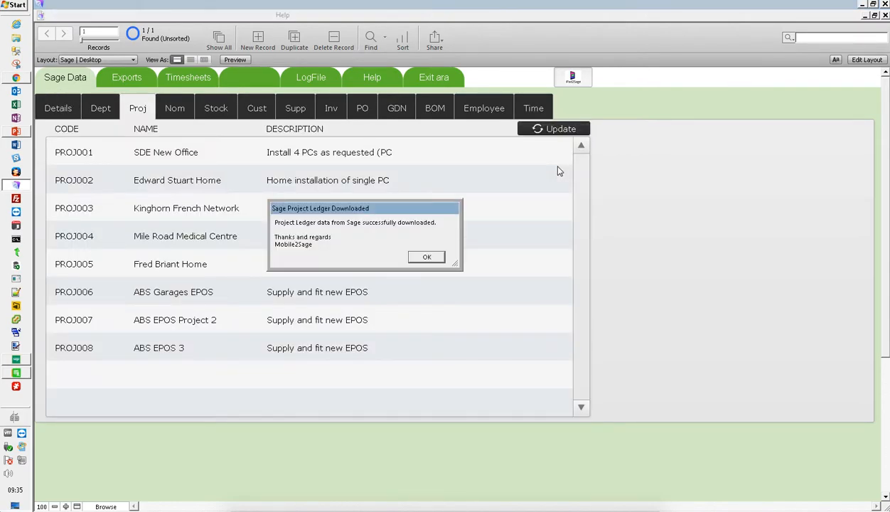
left_click(427, 255)
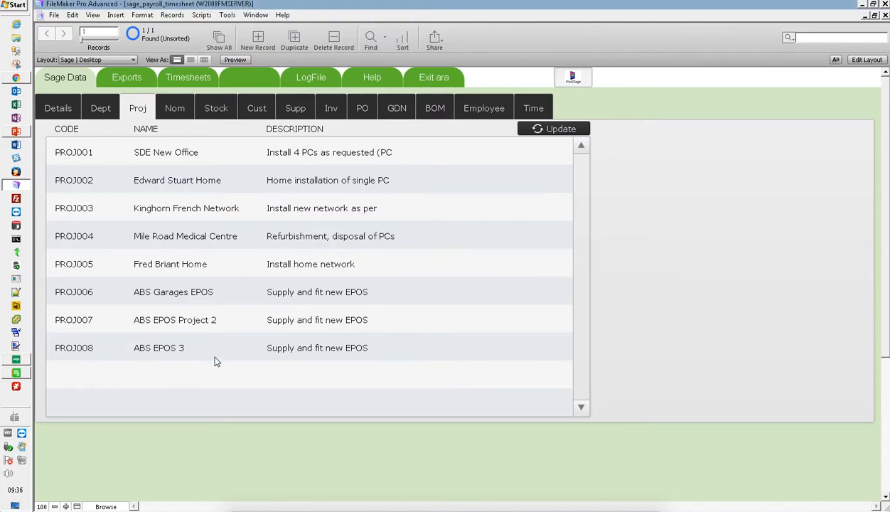
mouse_move(213, 361)
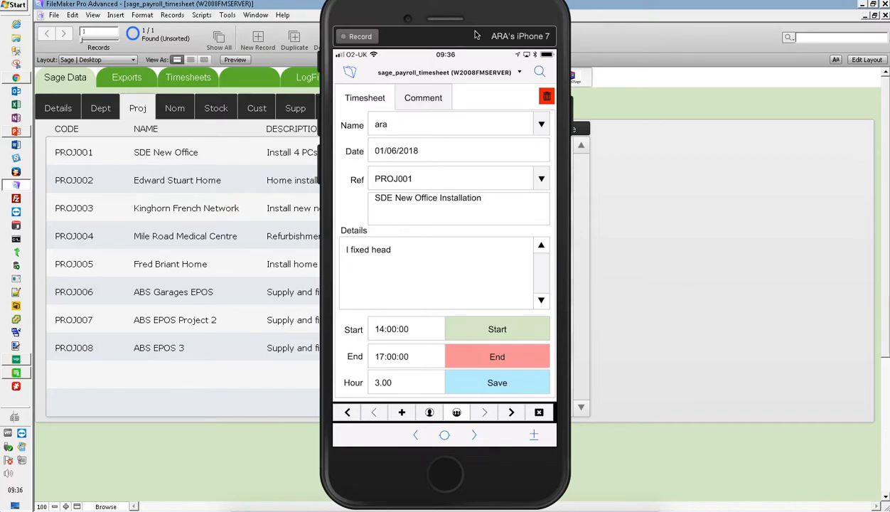
Start a new timesheet for project PROJ008 ABS EPOS 3 with start 07:00 and end 10:00.
left_click(540, 179)
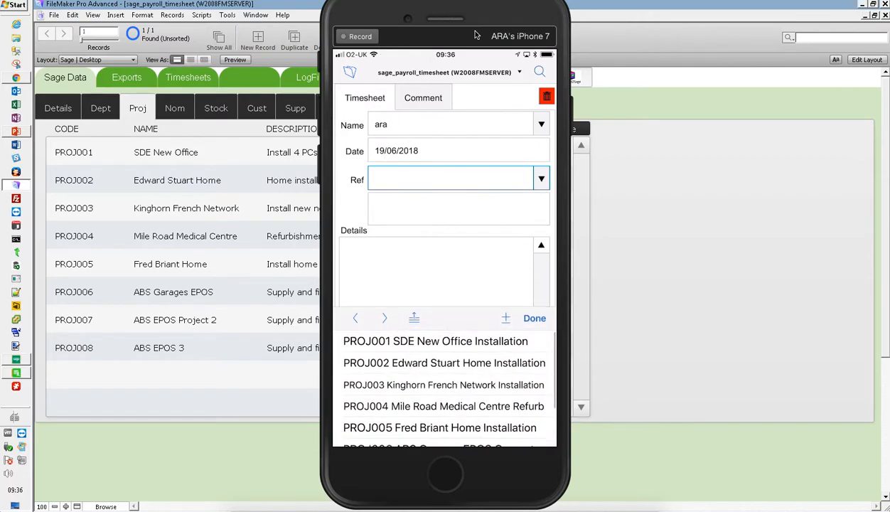
scroll("down", 3)
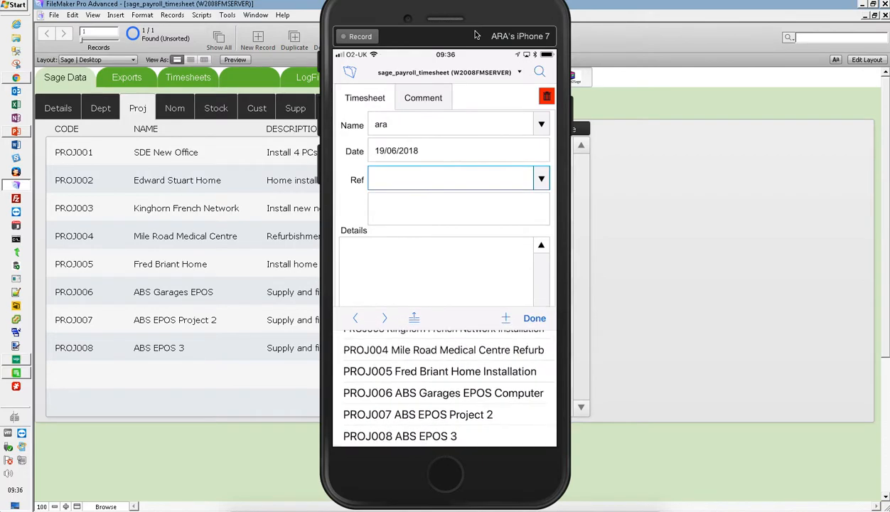
left_click(400, 435)
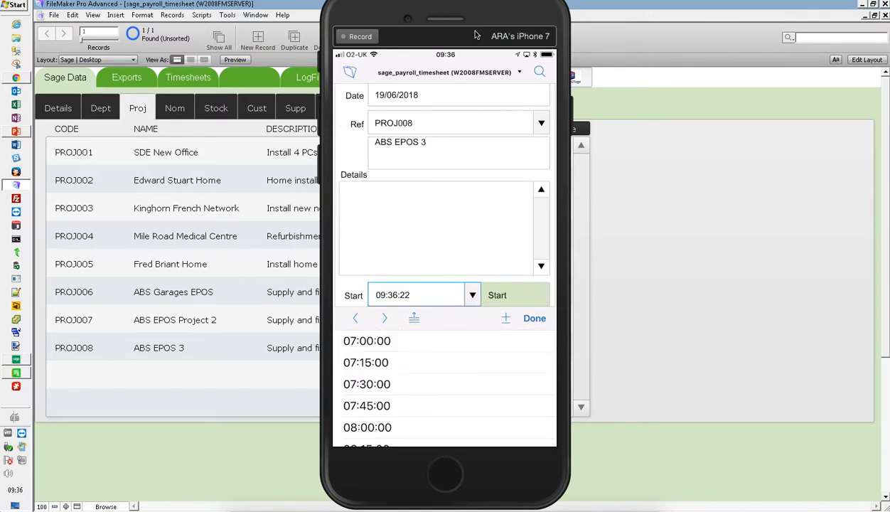
left_click(366, 341)
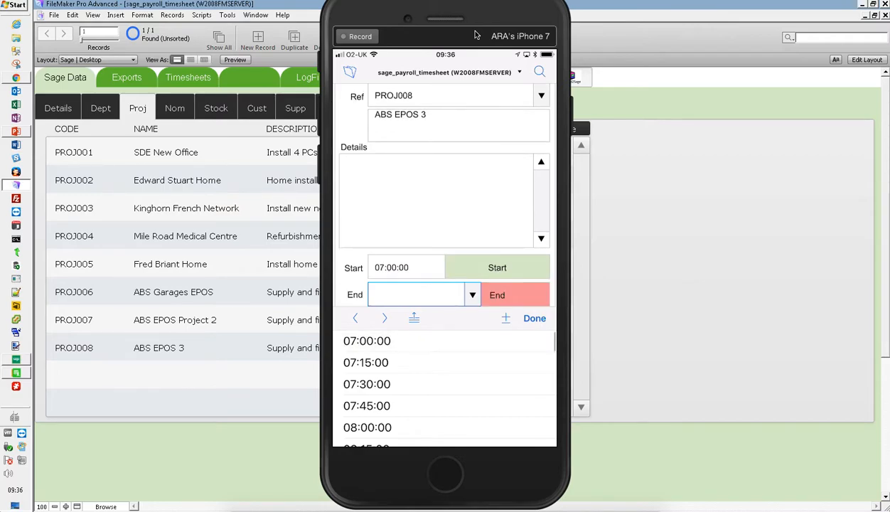
left_click(367, 409)
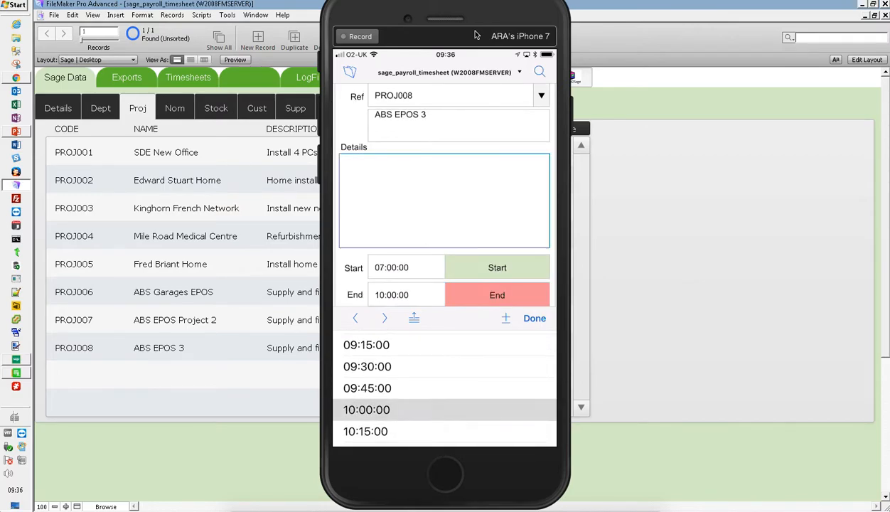
Enter details 'Consultancy', date the timesheet 02/06/2018 and save it.
left_click(444, 199)
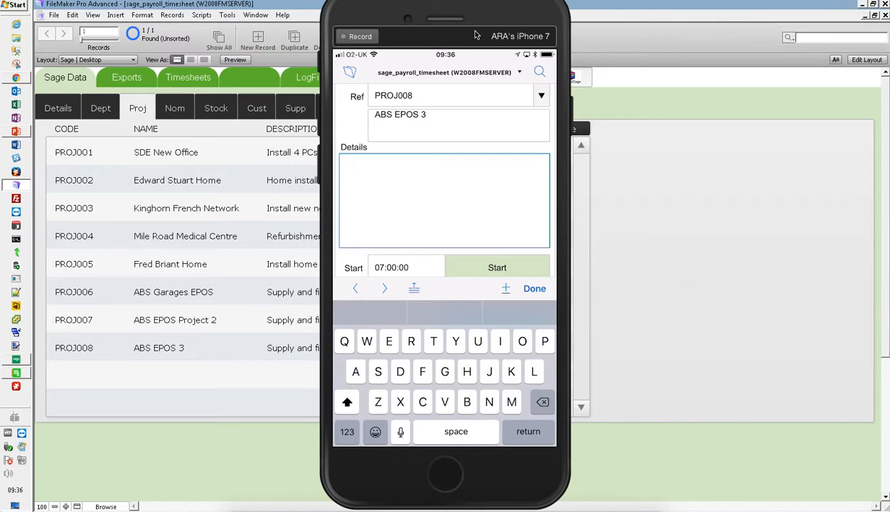
type("Consult")
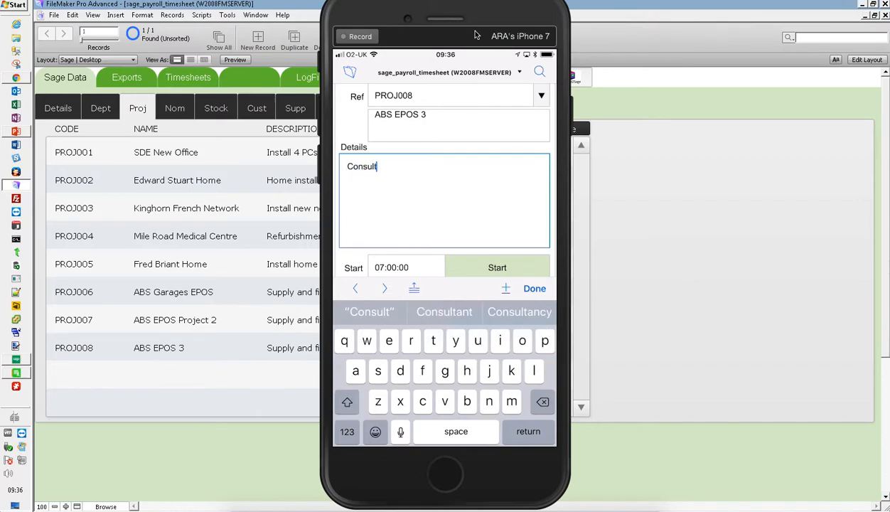
left_click(519, 311)
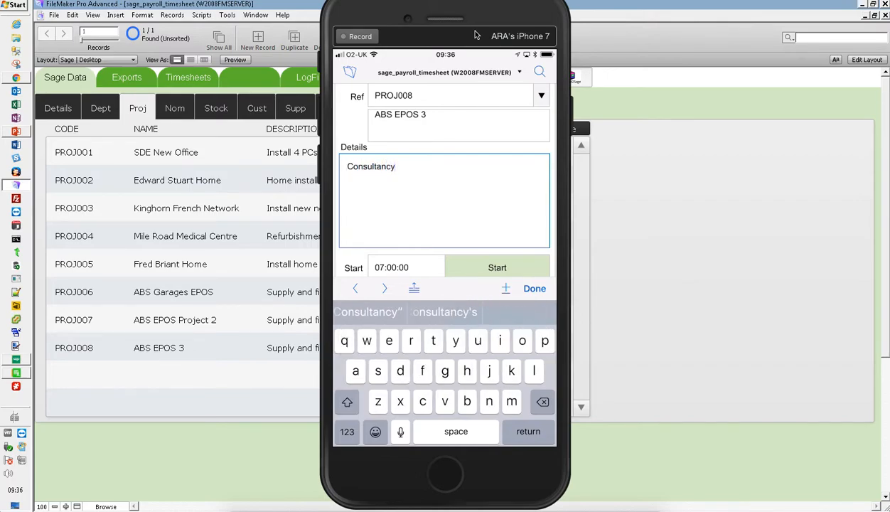
left_click(534, 287)
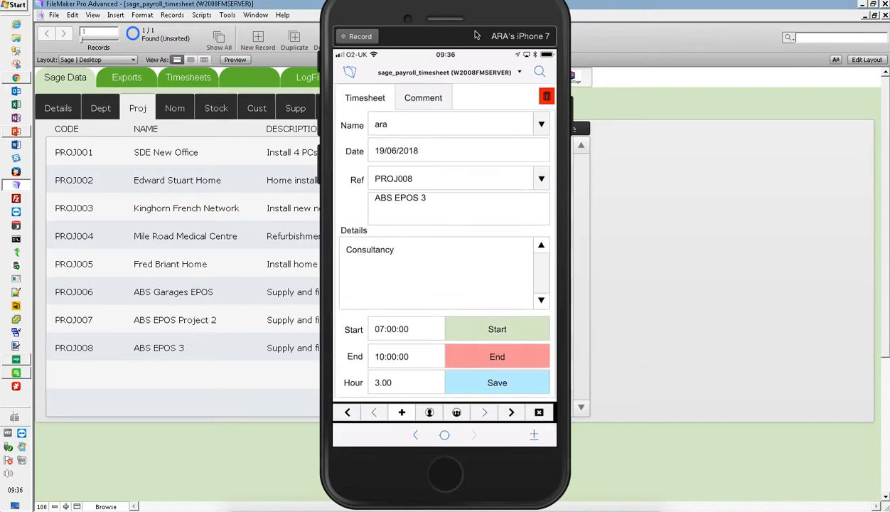
left_click(458, 150)
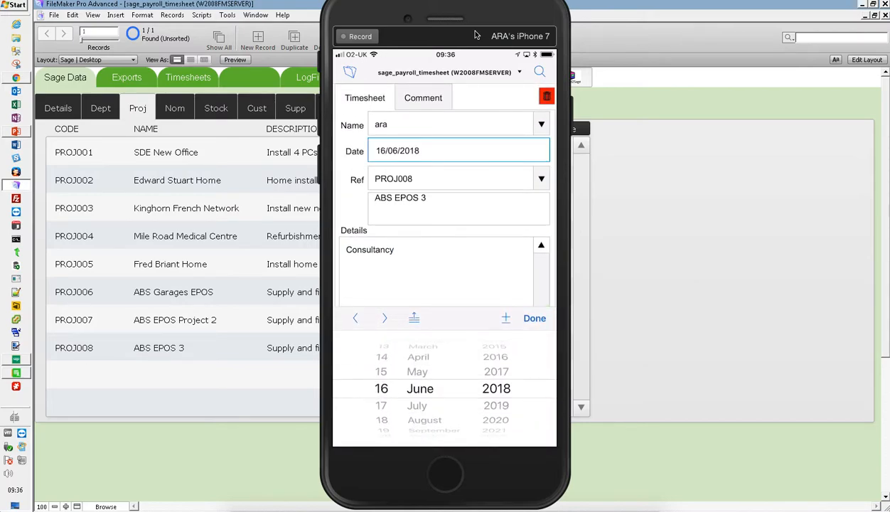
scroll("down", 3)
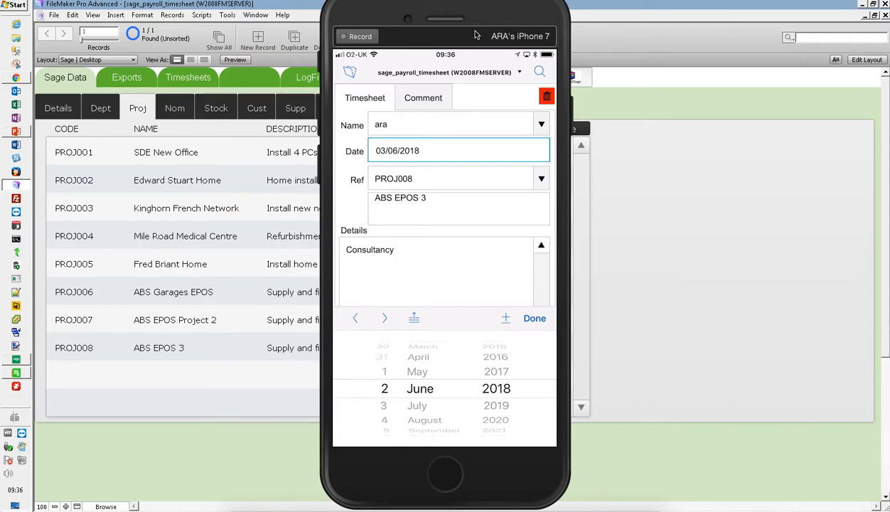
left_click(534, 318)
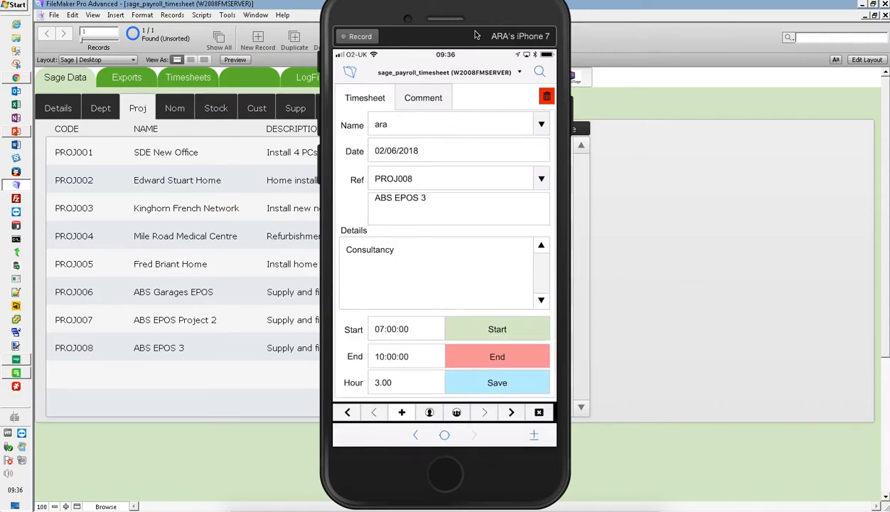
left_click(496, 382)
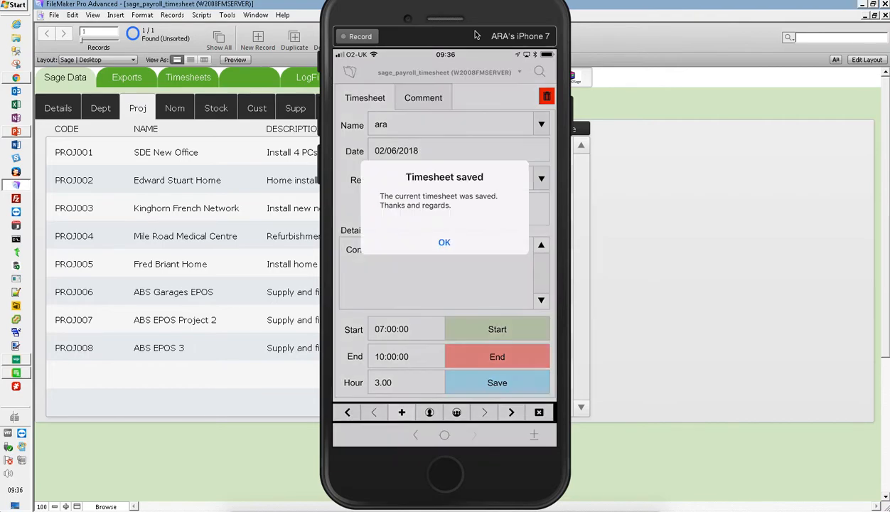
left_click(443, 241)
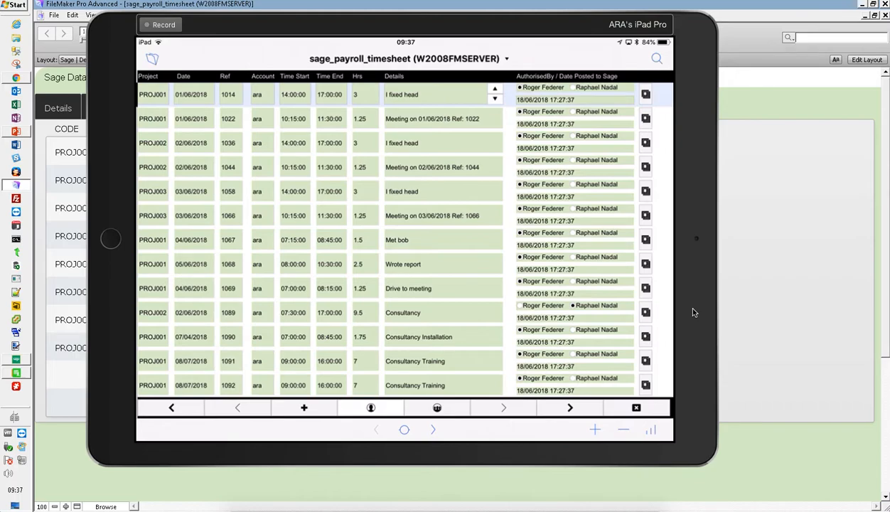
Add a new timesheet row assigned to project PROJ008 and account ara.
left_click(304, 407)
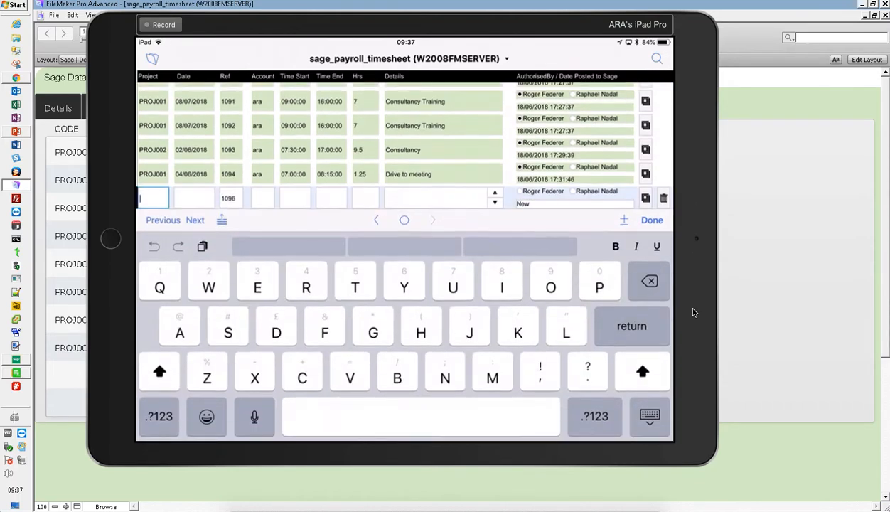
left_click(152, 198)
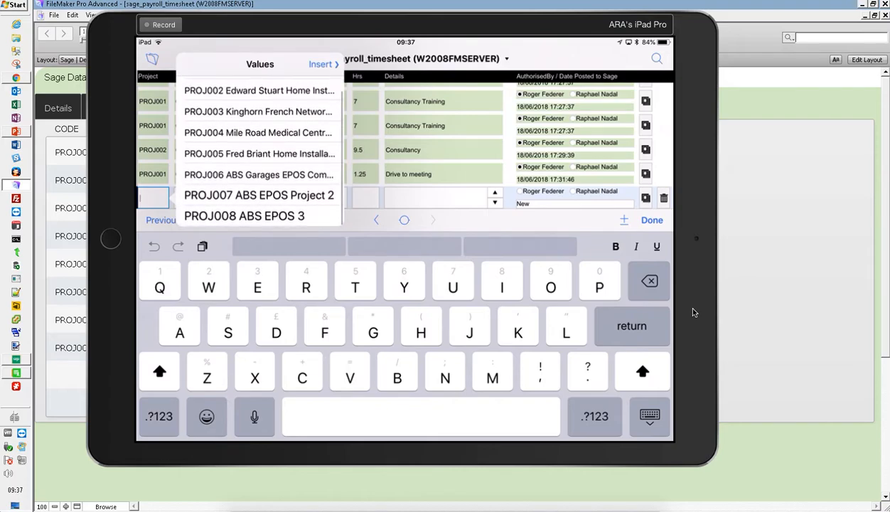
left_click(244, 216)
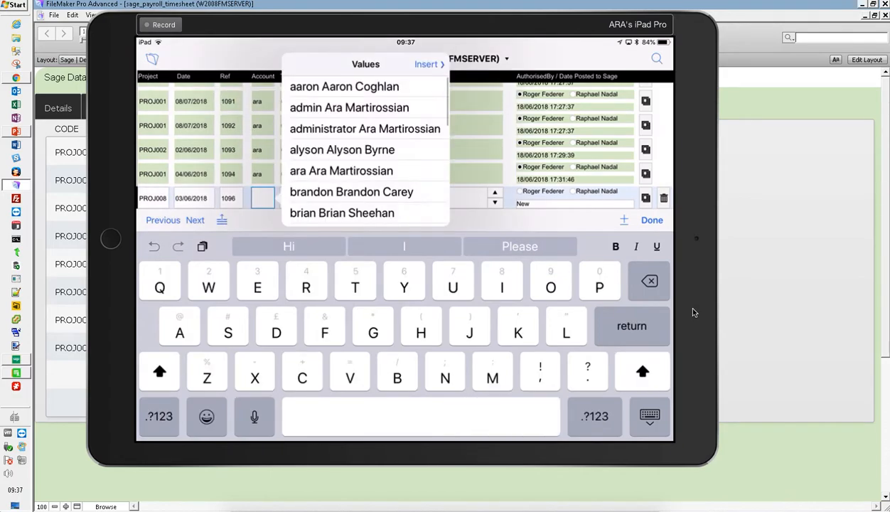
left_click(294, 197)
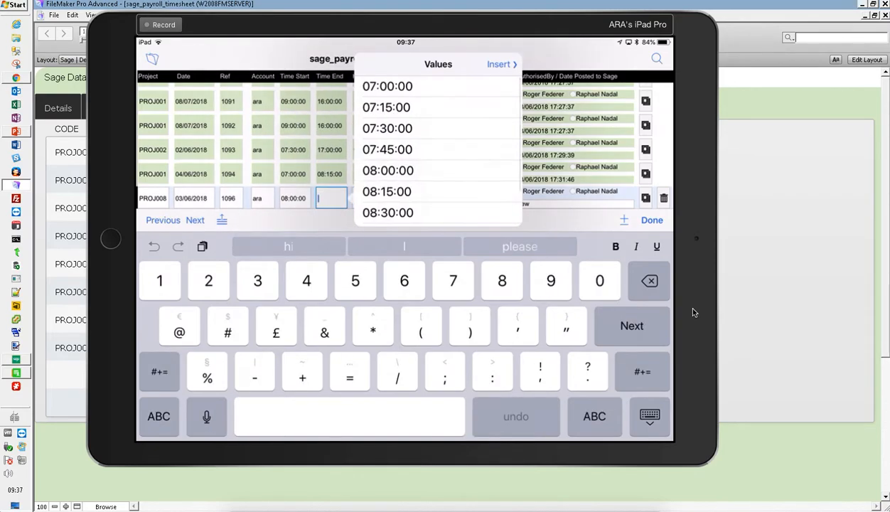
scroll("down", 3)
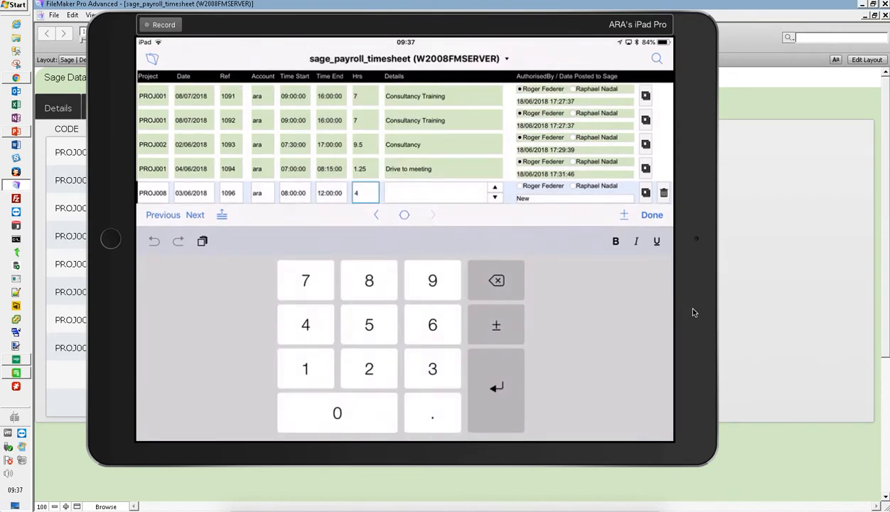
Enter the details 'Prepared a report' and finish editing the new row.
left_click(443, 193)
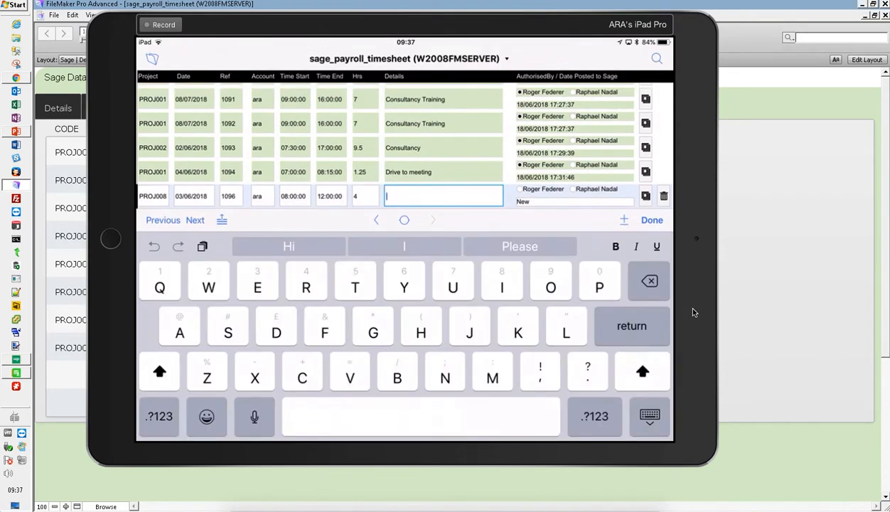
type("Prepared a")
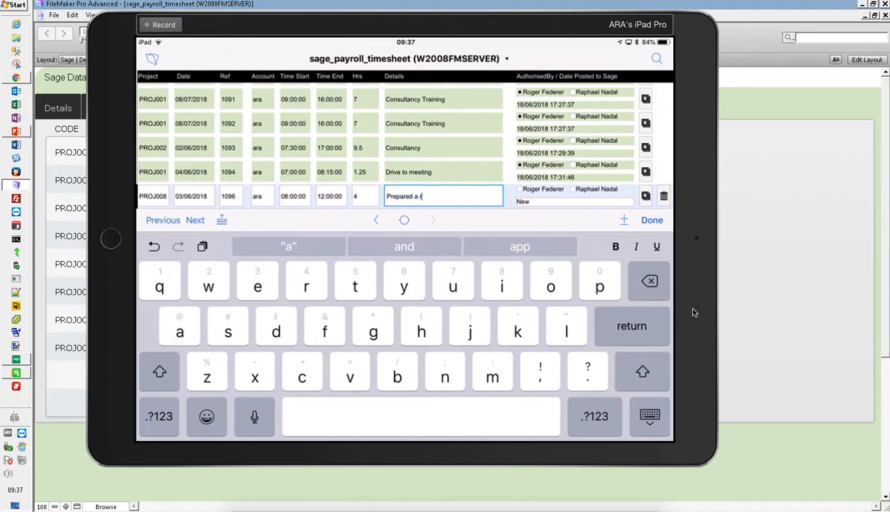
type("eport")
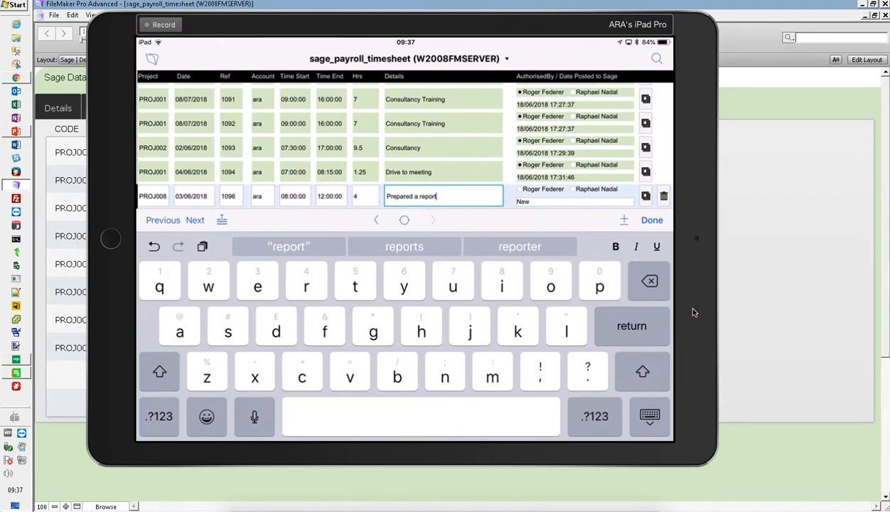
left_click(651, 219)
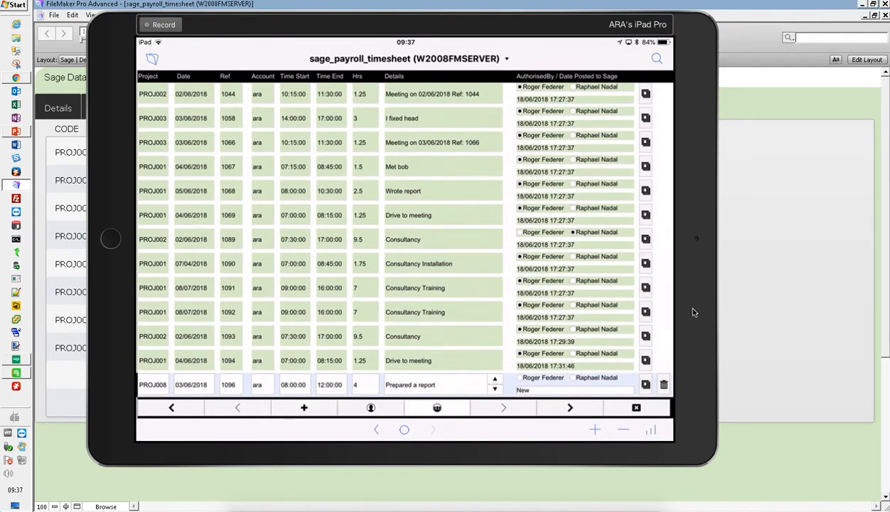
scroll("up", 3)
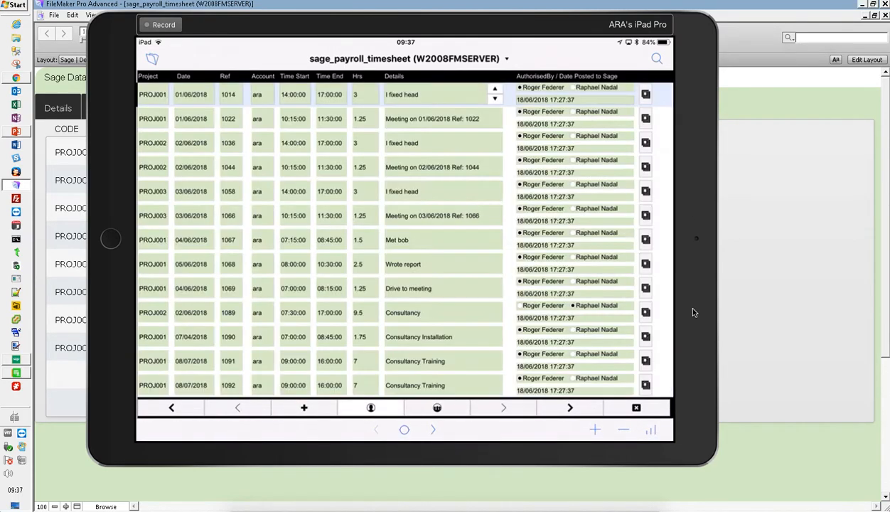
scroll("down", 3)
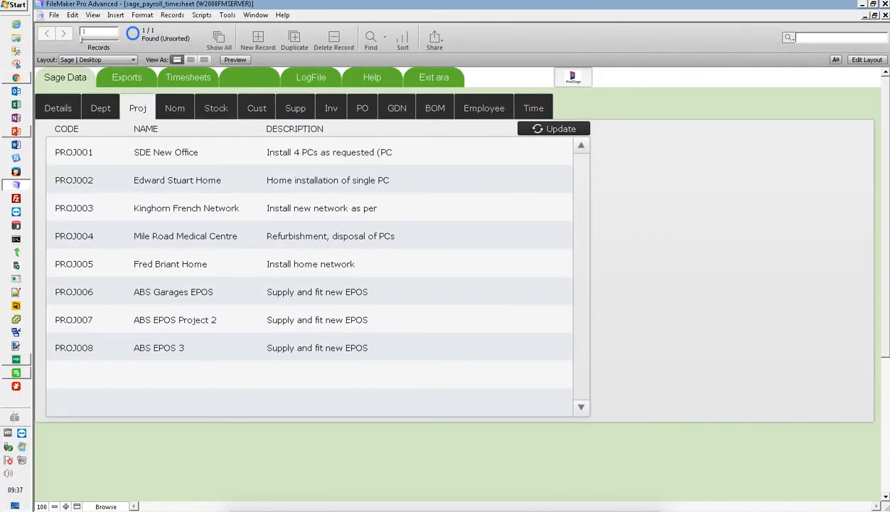
mouse_move(26, 70)
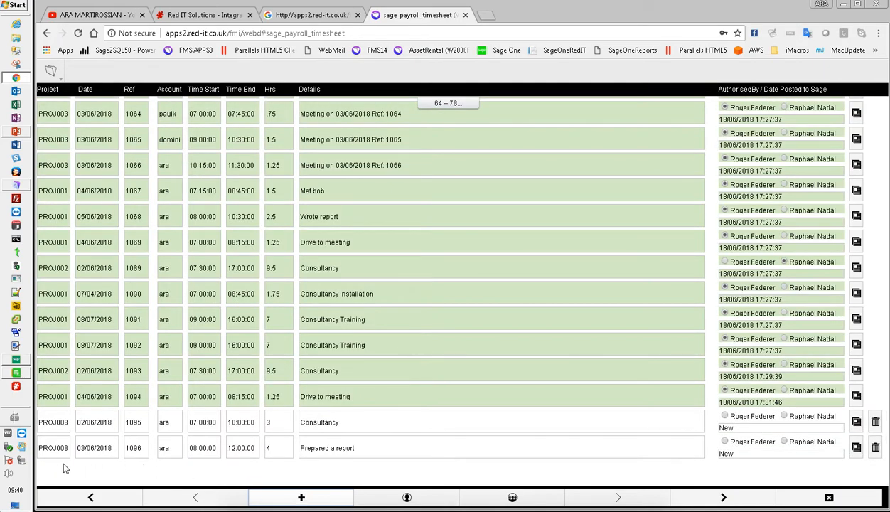
Add a WebDirect timesheet row 09:00–13:00 with details 'Drove for meeting'.
left_click(53, 472)
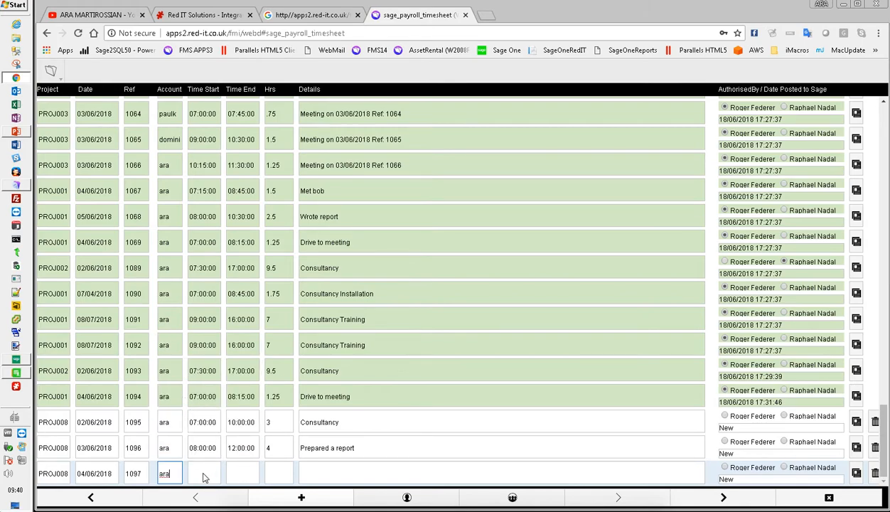
left_click(204, 472)
type("09:00:00")
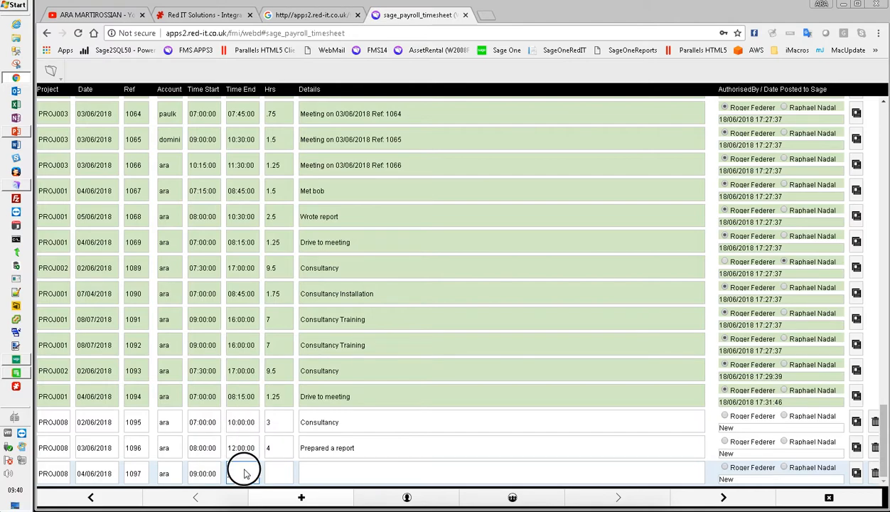
left_click(242, 471)
type("13:00")
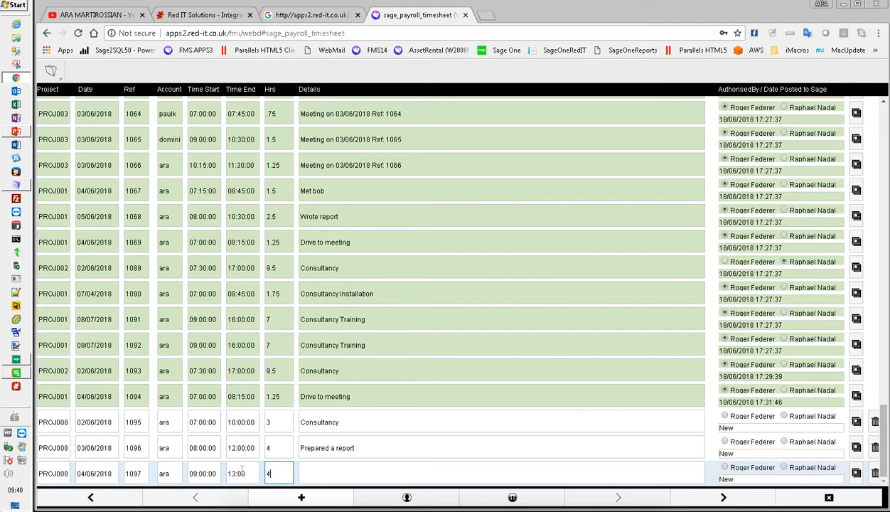
left_click(497, 471)
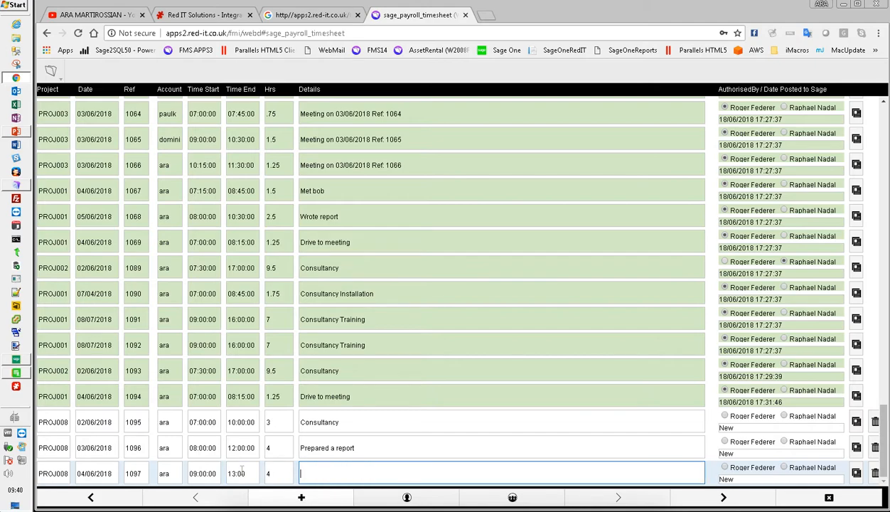
type("Drove t")
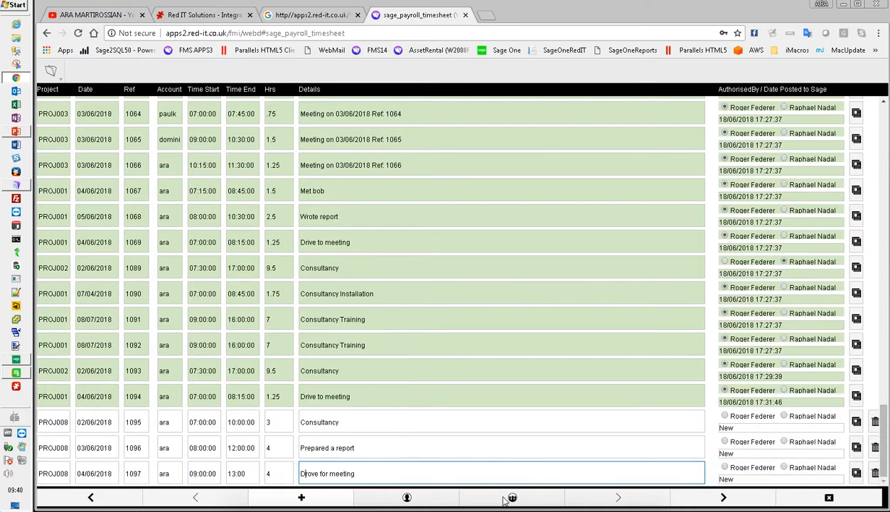
Return to the first timesheet record and switch back to the desktop FileMaker database.
scroll("up", 3)
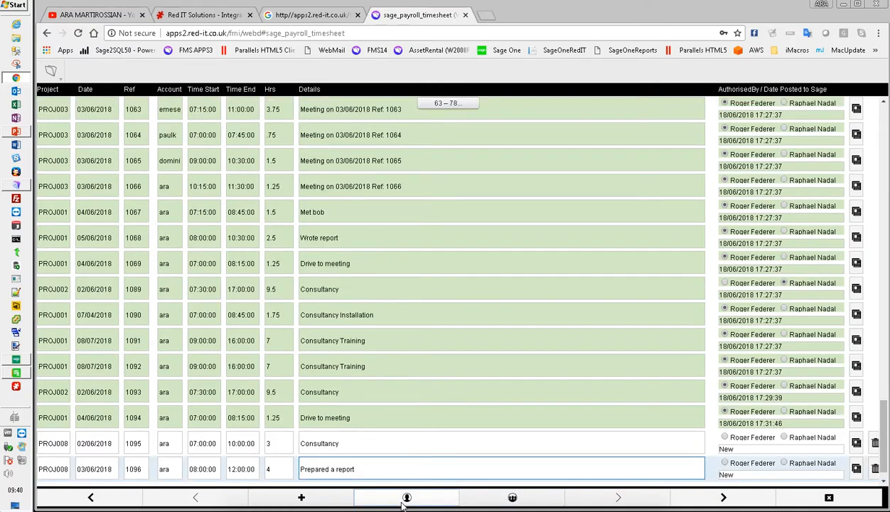
left_click(196, 498)
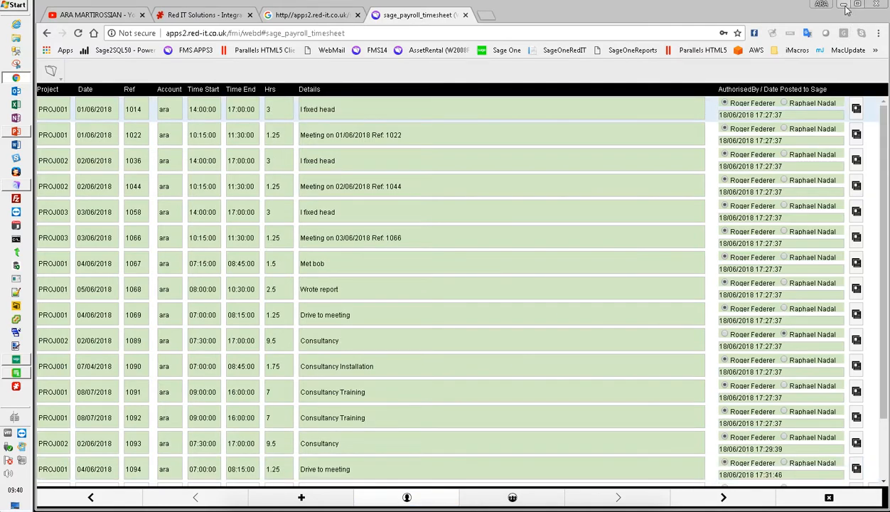
left_click(845, 4)
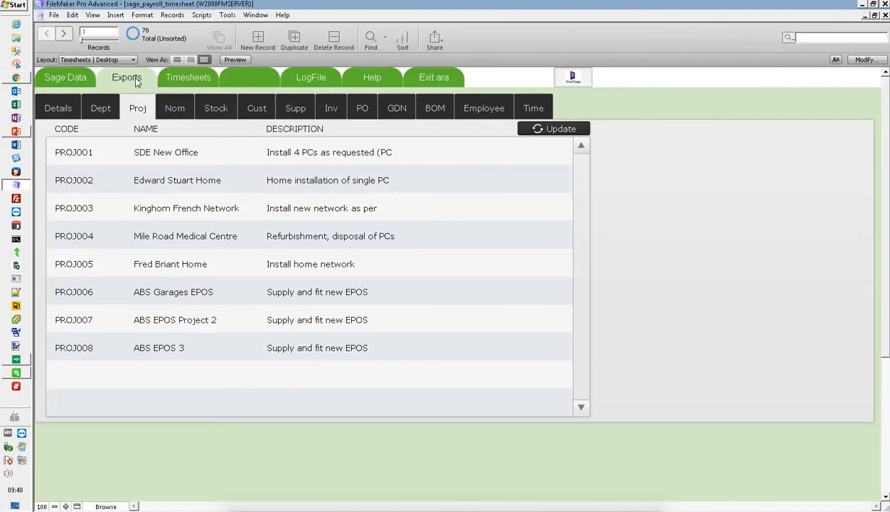
Show the list of the three new PROJ008 timesheets.
left_click(126, 77)
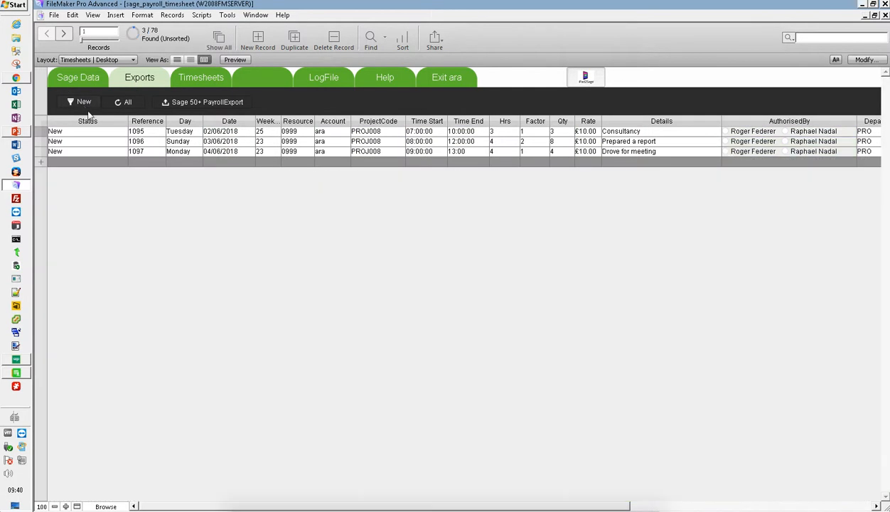
mouse_move(231, 227)
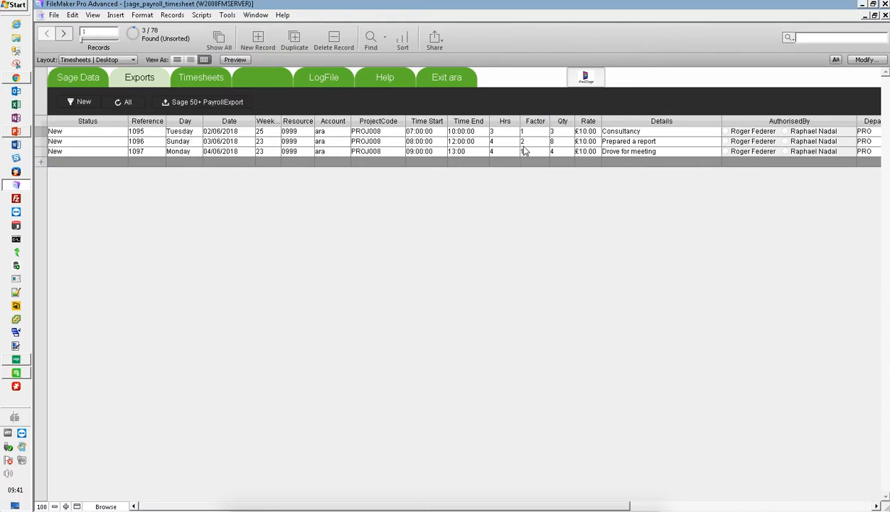
mouse_move(534, 146)
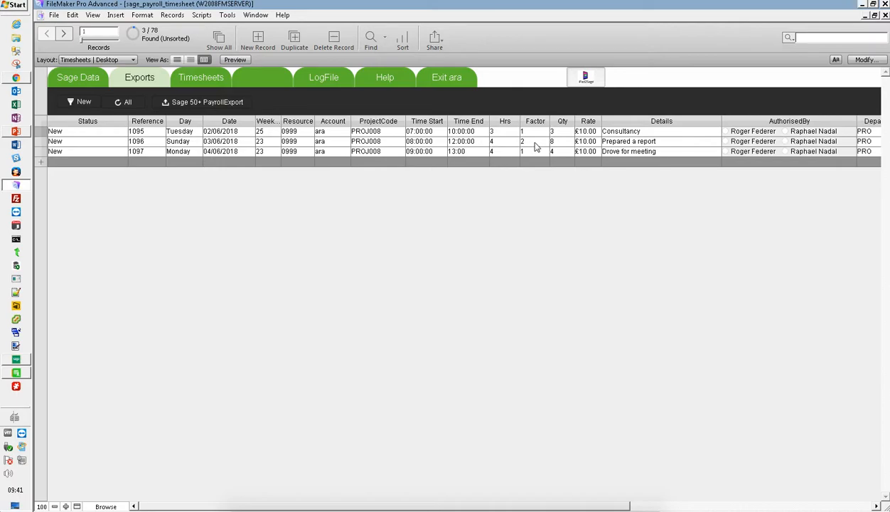
mouse_move(523, 147)
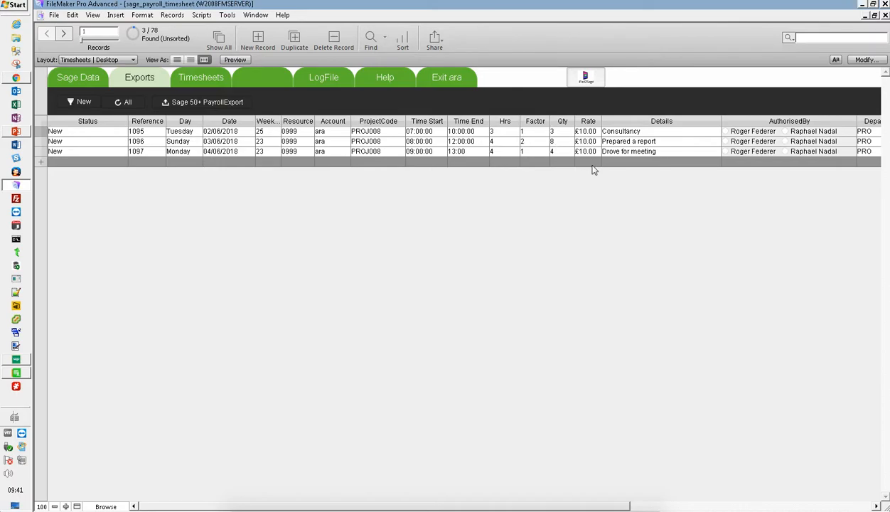
mouse_move(709, 162)
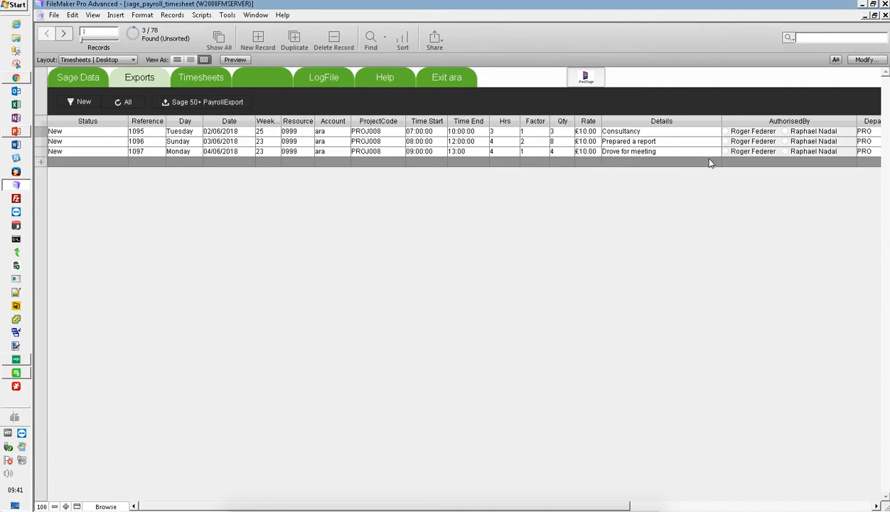
mouse_move(764, 201)
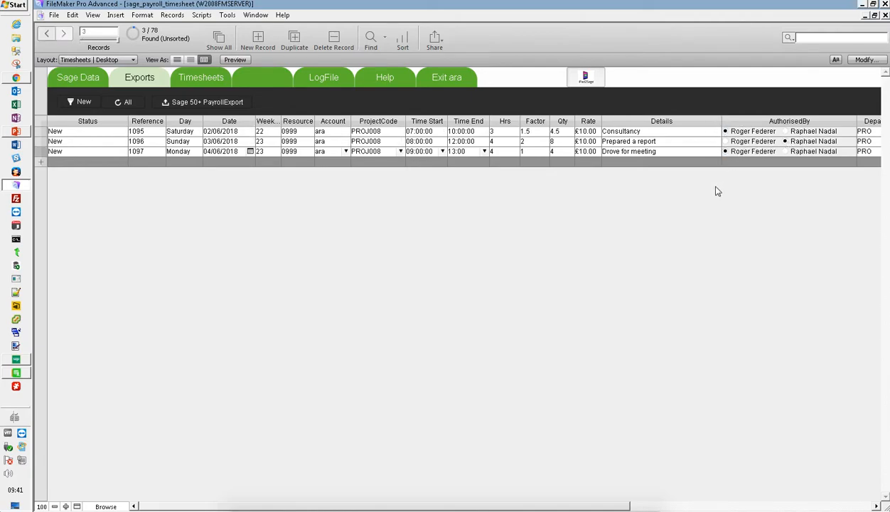
mouse_move(666, 248)
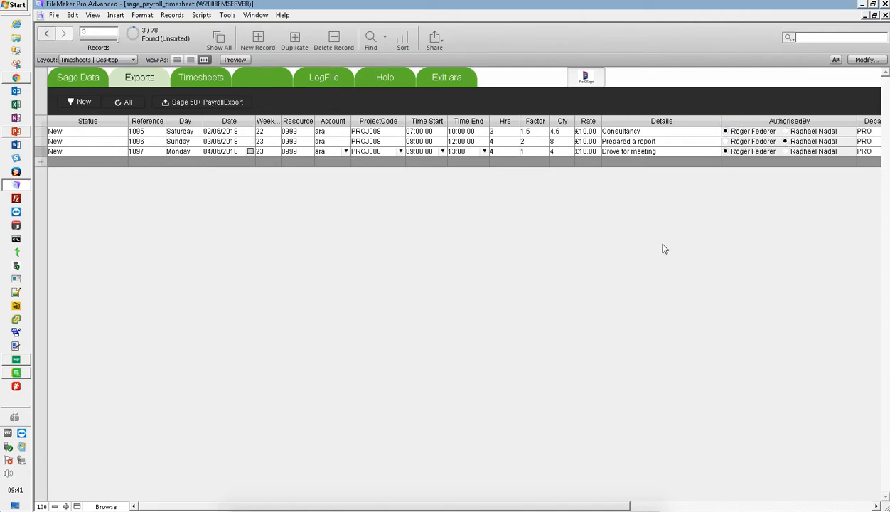
mouse_move(459, 280)
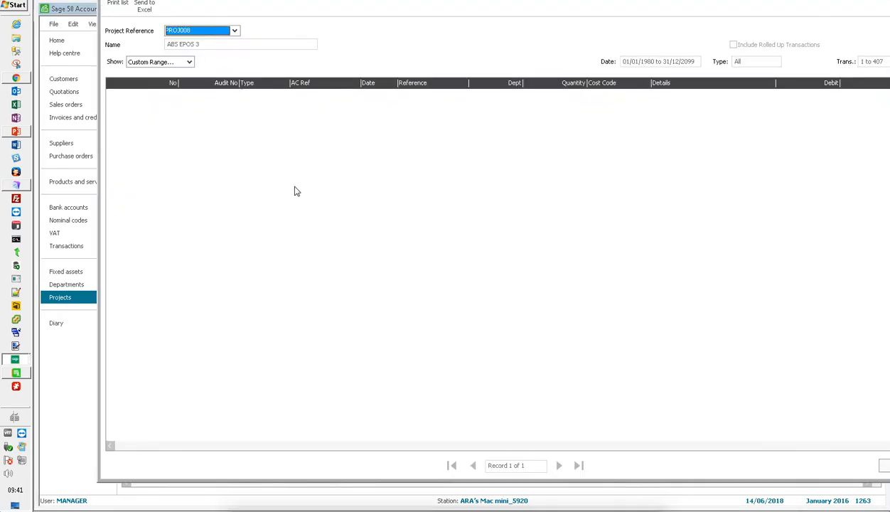
mouse_move(384, 3)
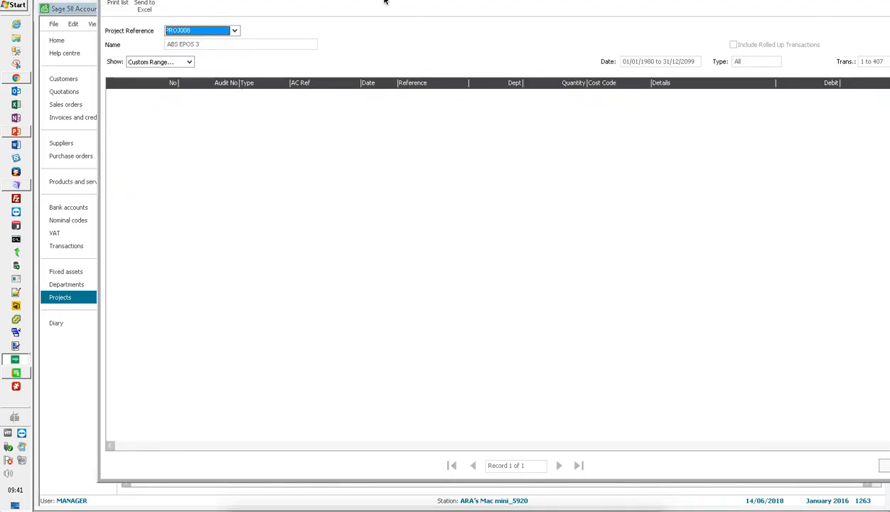
mouse_move(372, 5)
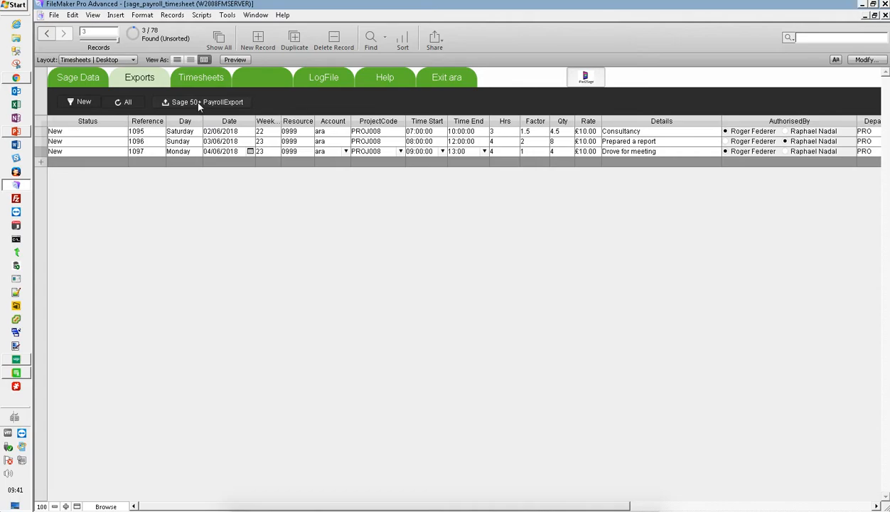
Run the Sage 50+ Payroll export of the authorised timesheets and review the log.
left_click(202, 103)
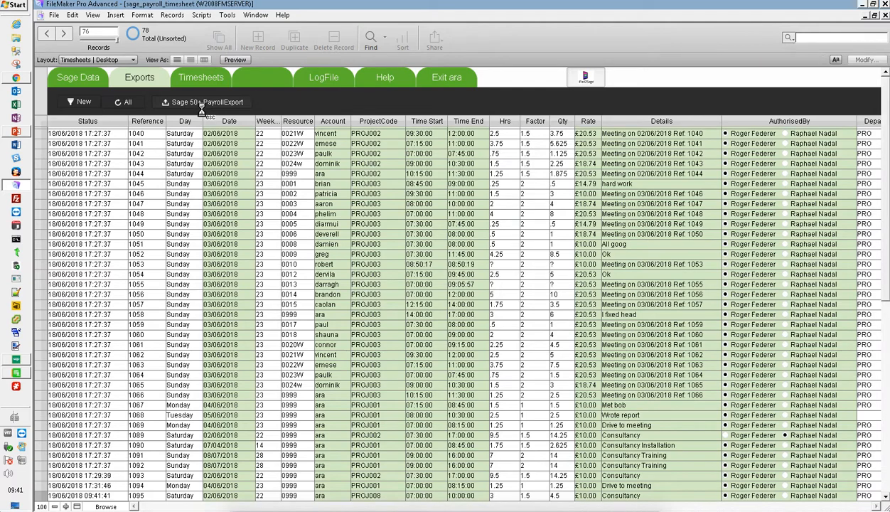
left_click(201, 102)
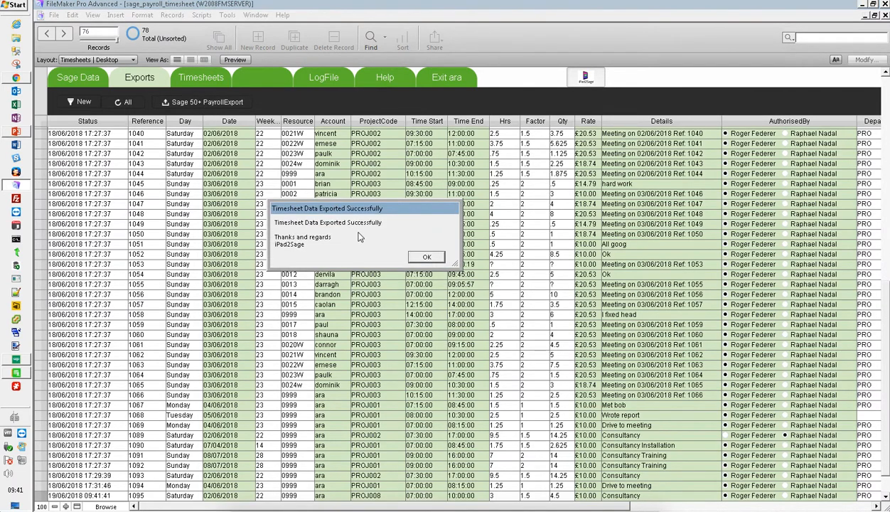
left_click(427, 256)
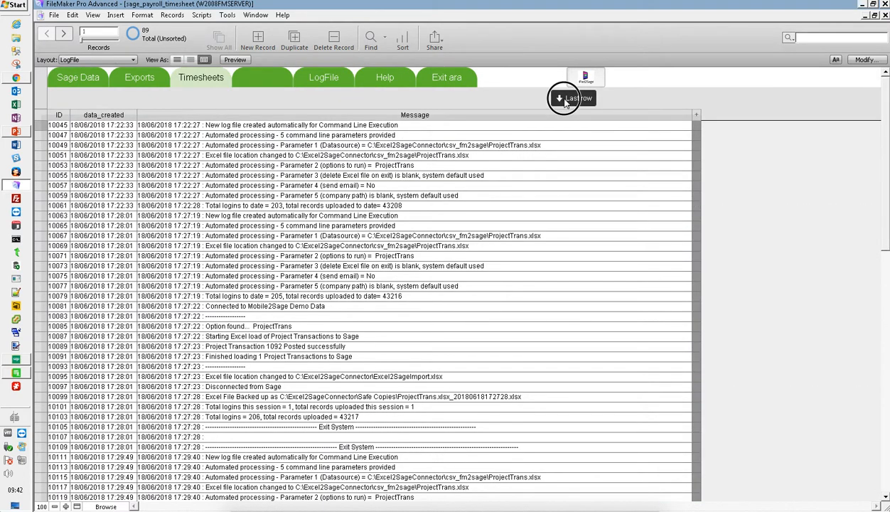
left_click(573, 98)
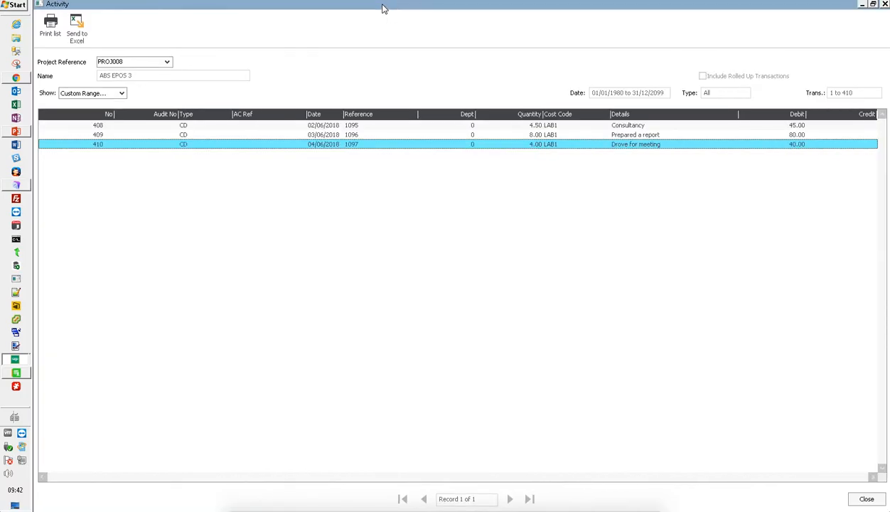
mouse_move(850, 493)
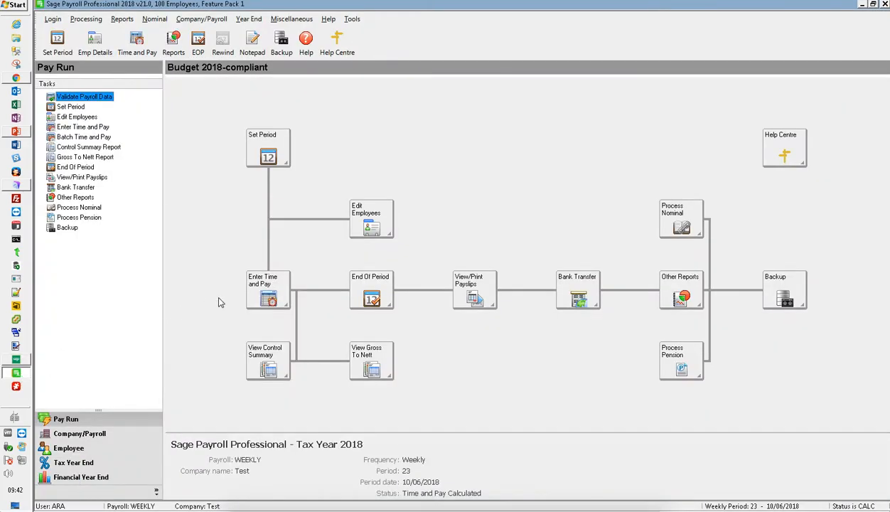
mouse_move(307, 218)
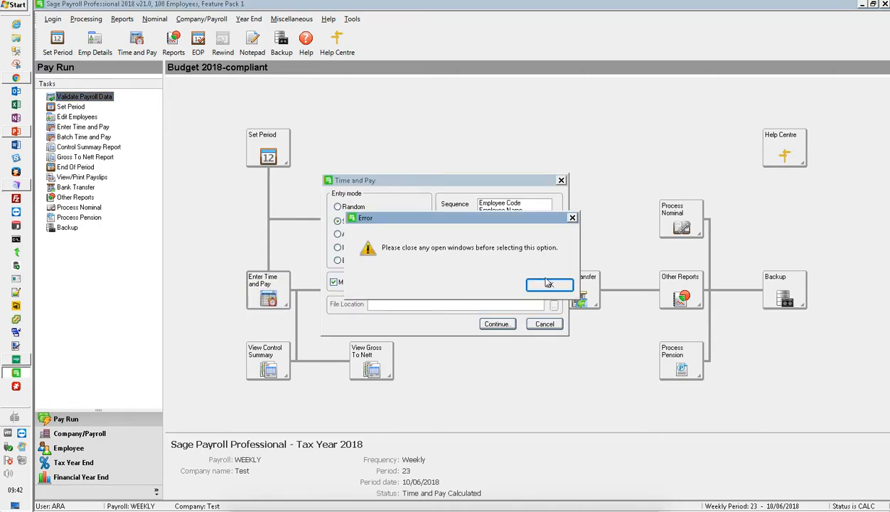
Continue into sequential Time and Pay entry, review employee 0999 and close the record.
left_click(549, 285)
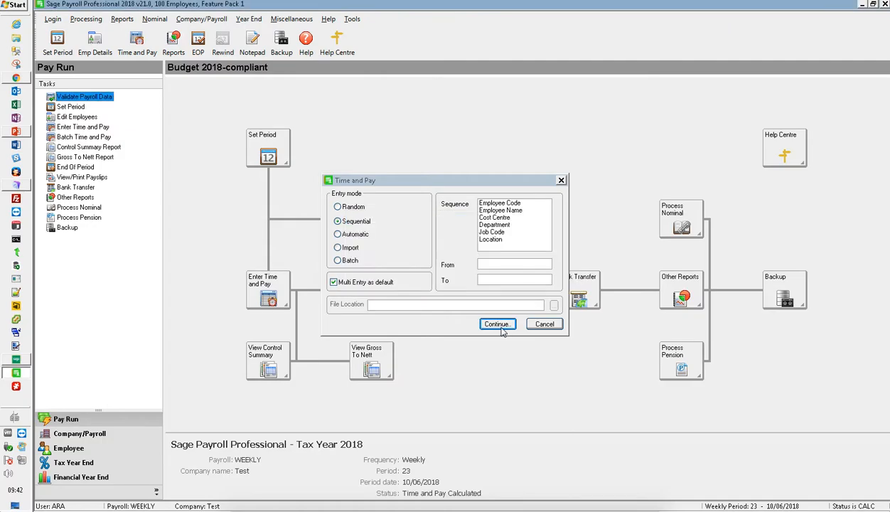
left_click(496, 324)
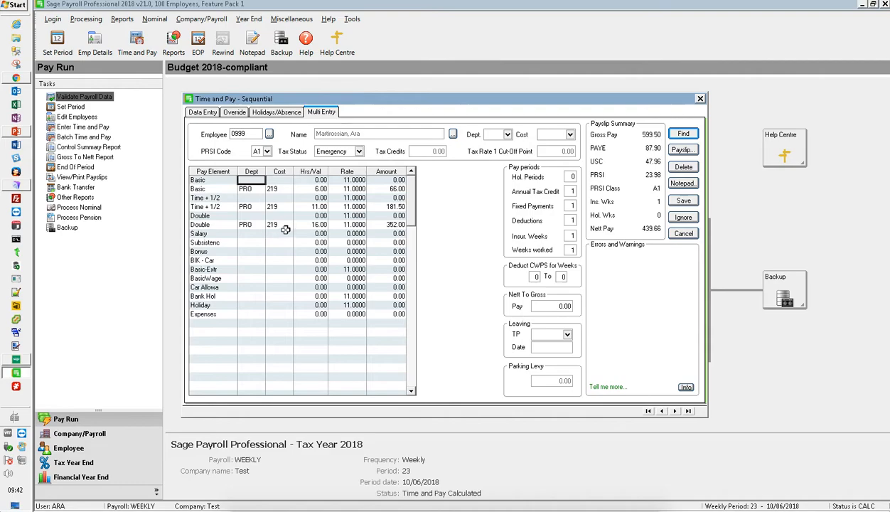
mouse_move(697, 108)
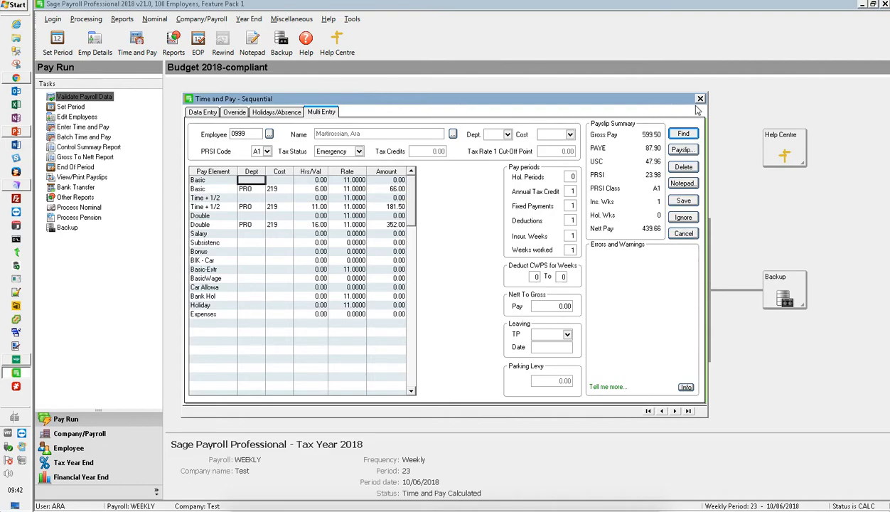
left_click(699, 98)
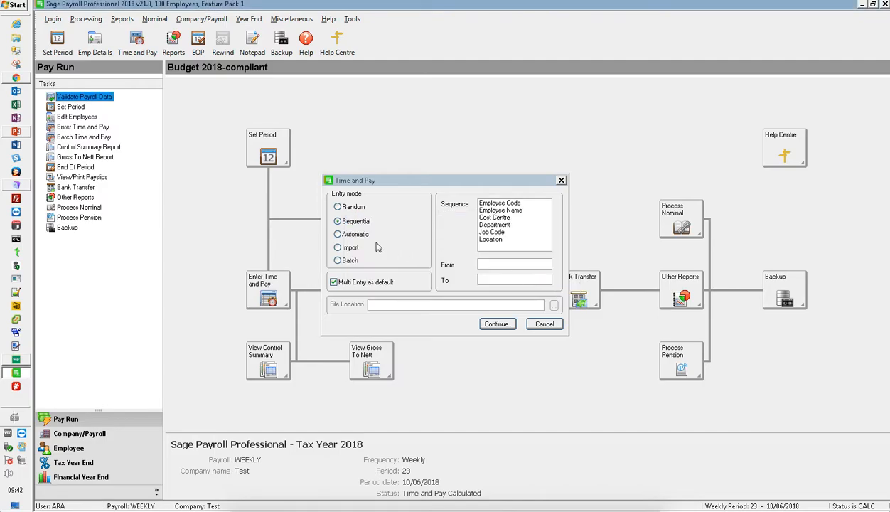
left_click(338, 247)
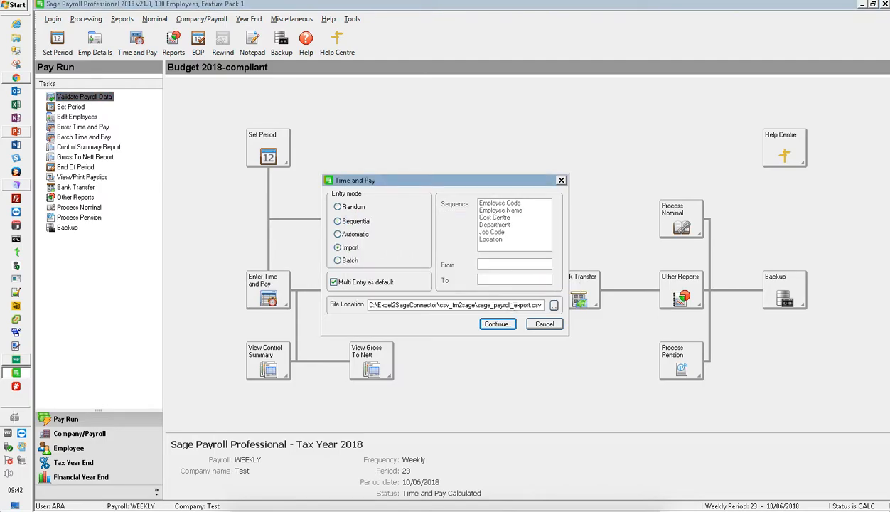
left_click(496, 324)
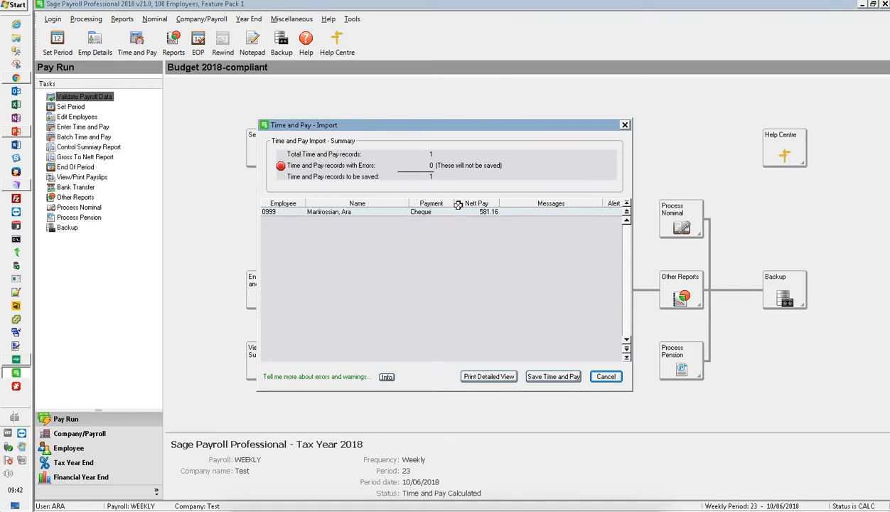
mouse_move(562, 359)
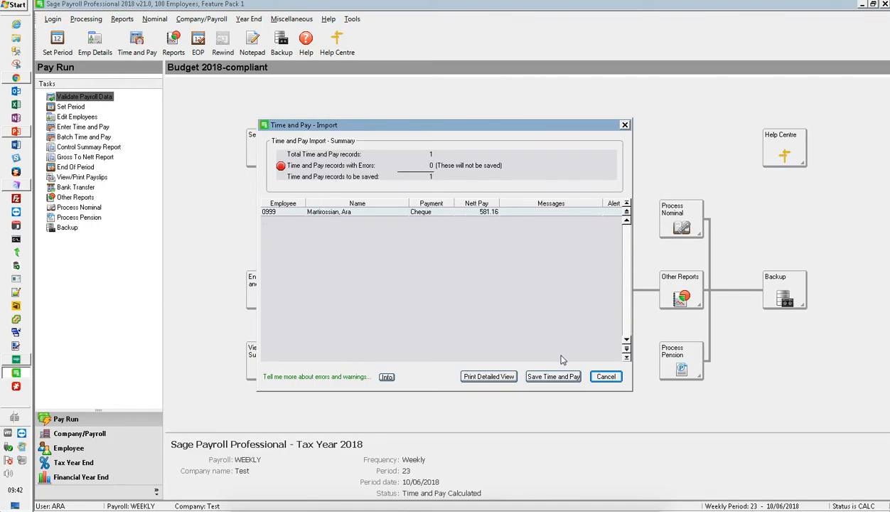
left_click(553, 375)
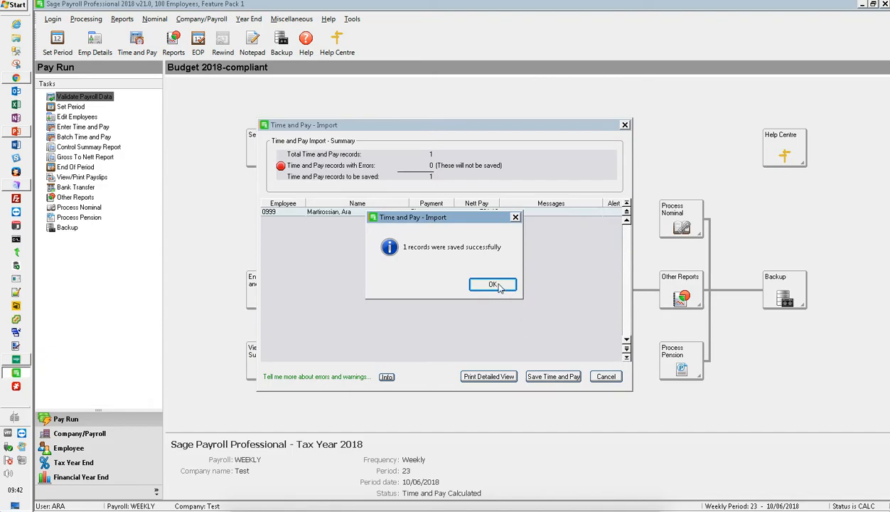
left_click(492, 284)
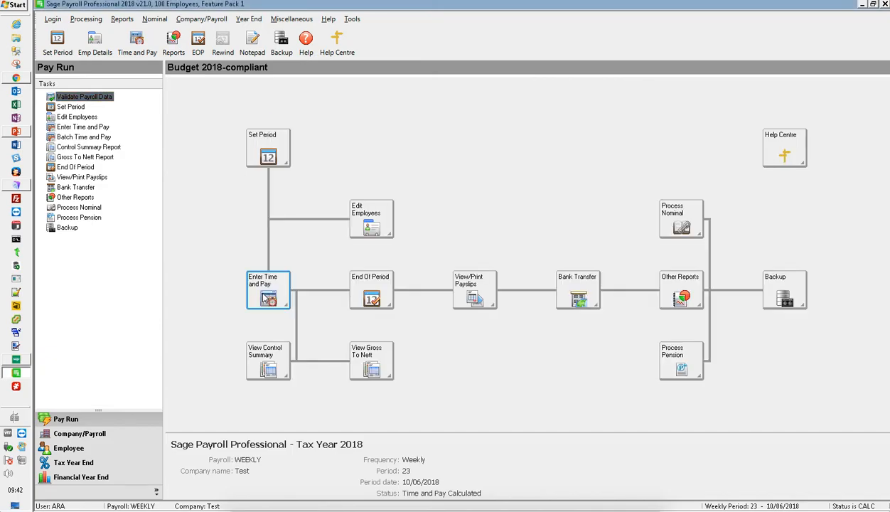
left_click(267, 290)
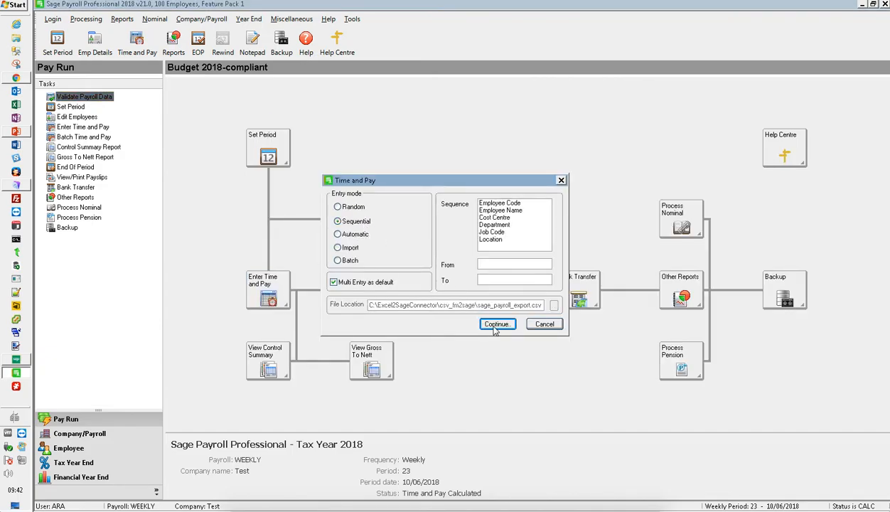
left_click(496, 324)
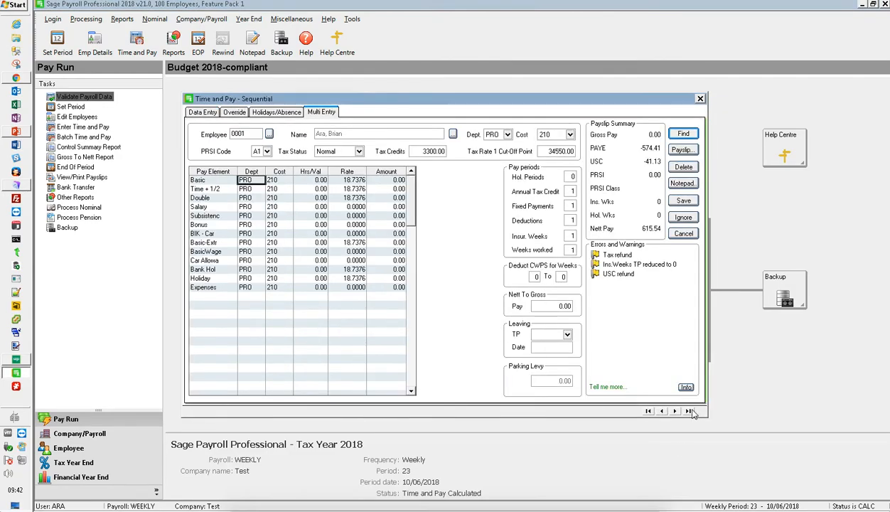
left_click(688, 410)
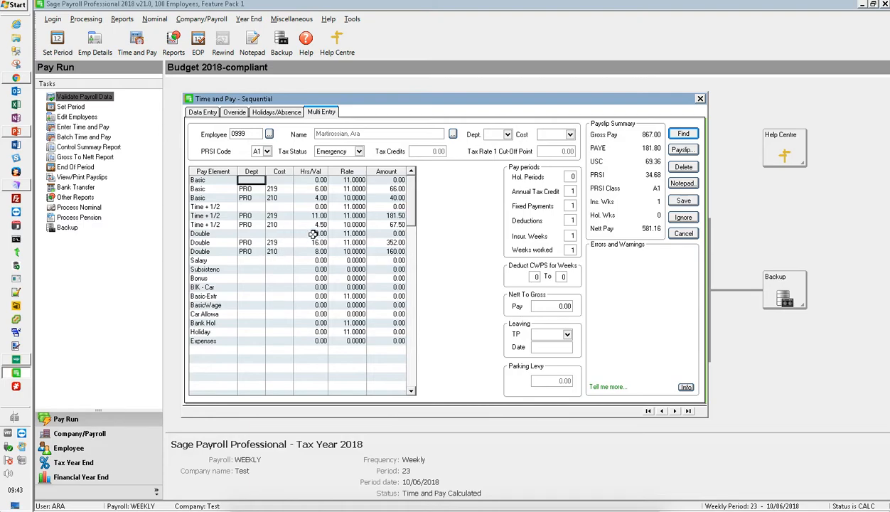
mouse_move(230, 172)
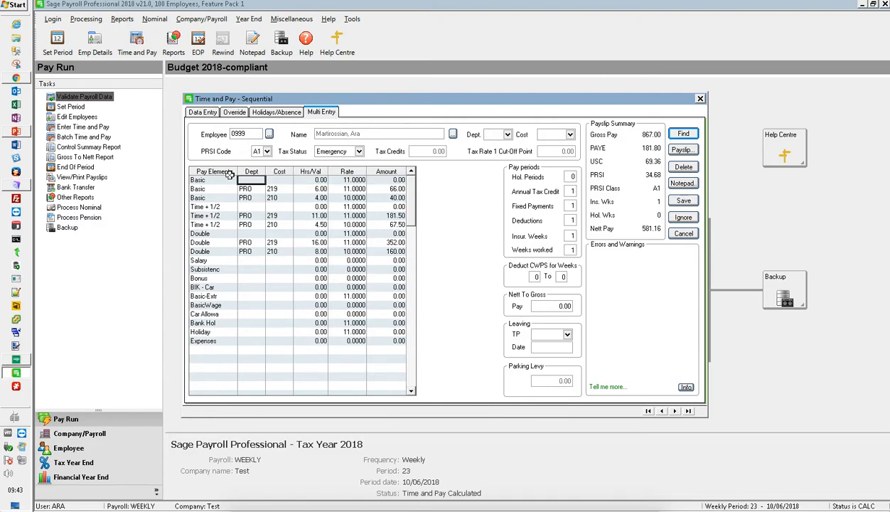
mouse_move(296, 225)
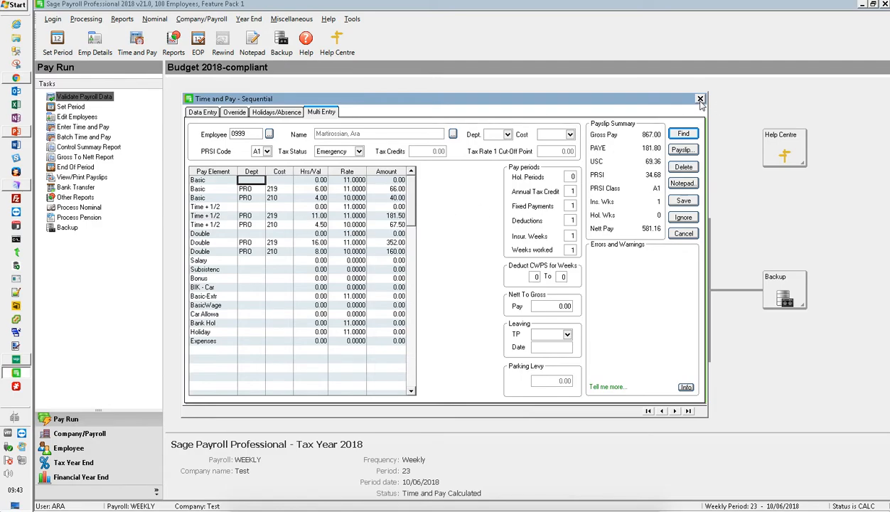
left_click(699, 98)
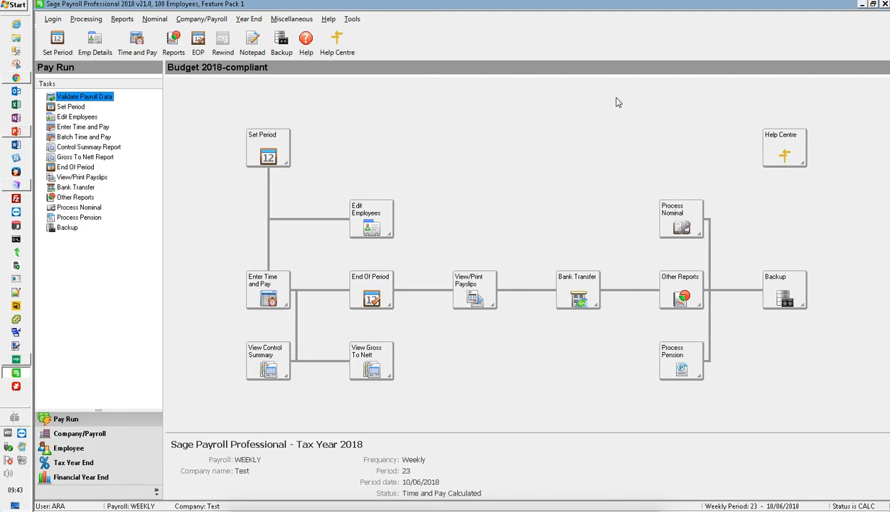
mouse_move(280, 105)
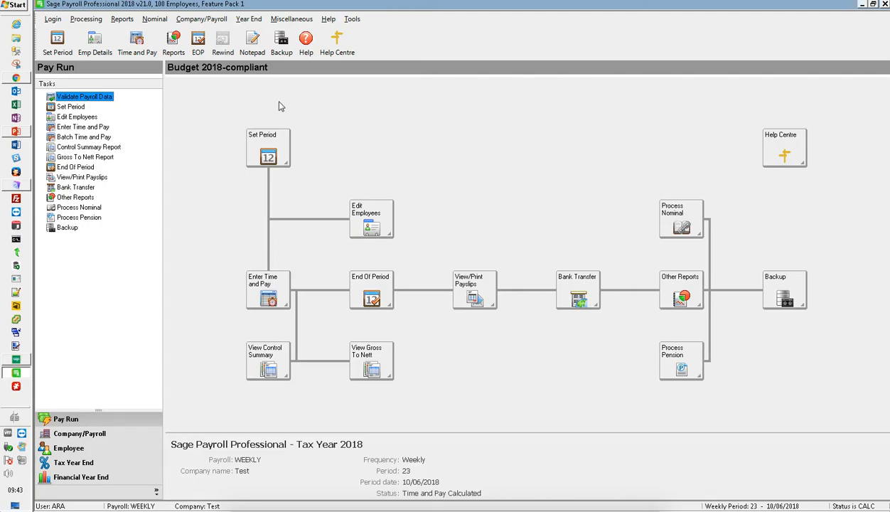
mouse_move(25, 135)
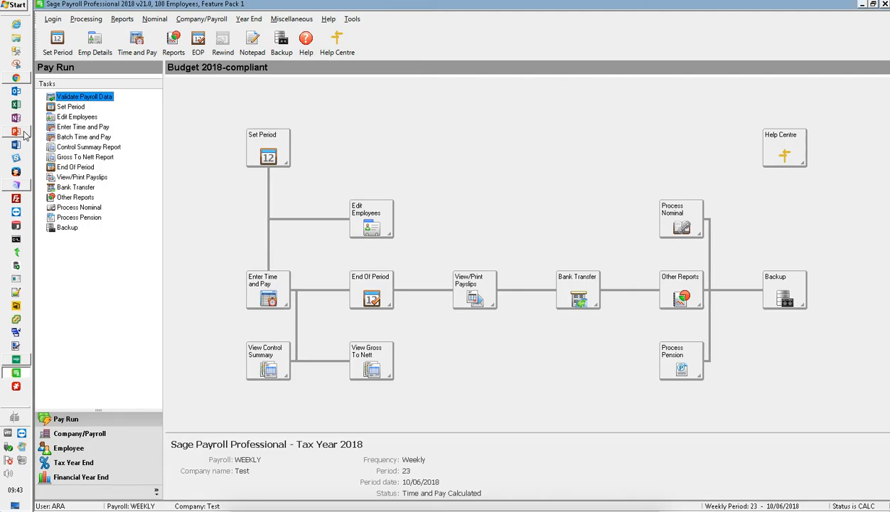